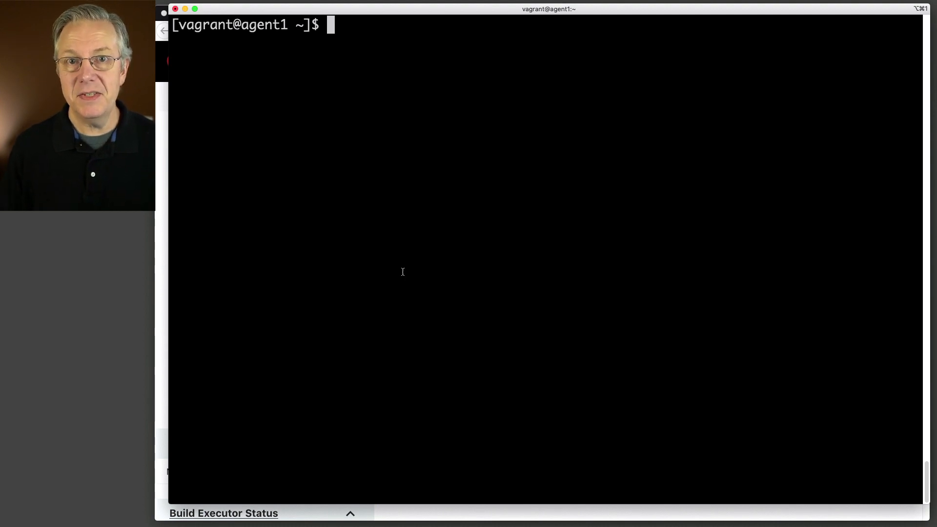
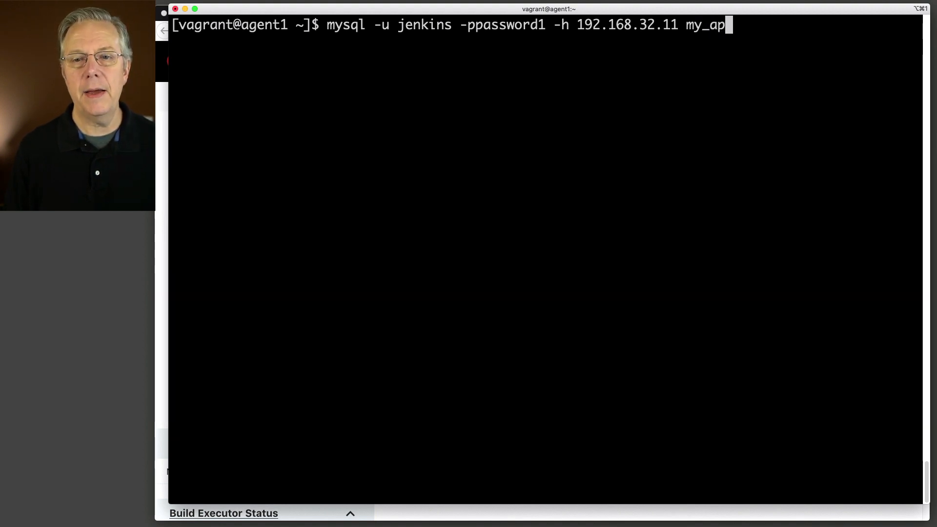
key("Return")
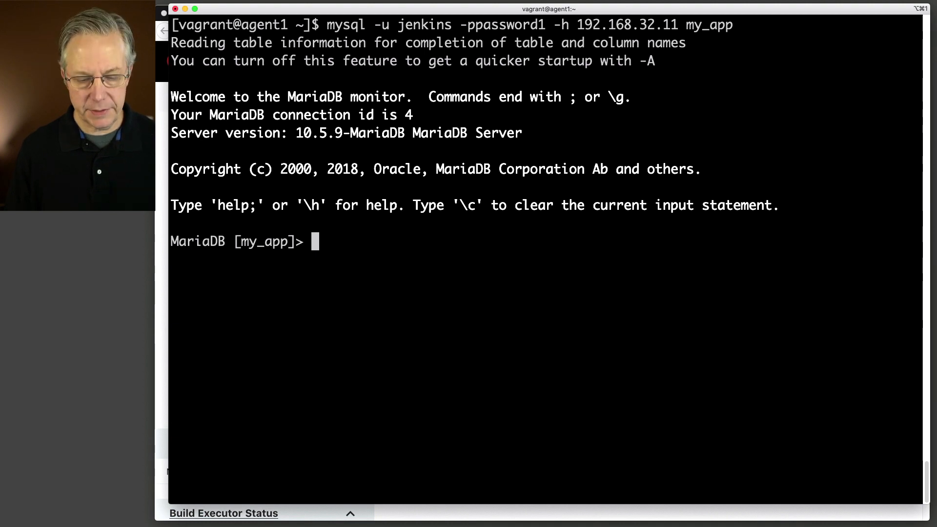
- Run 'select * from countries;' at the MariaDB prompt
type("select * from")
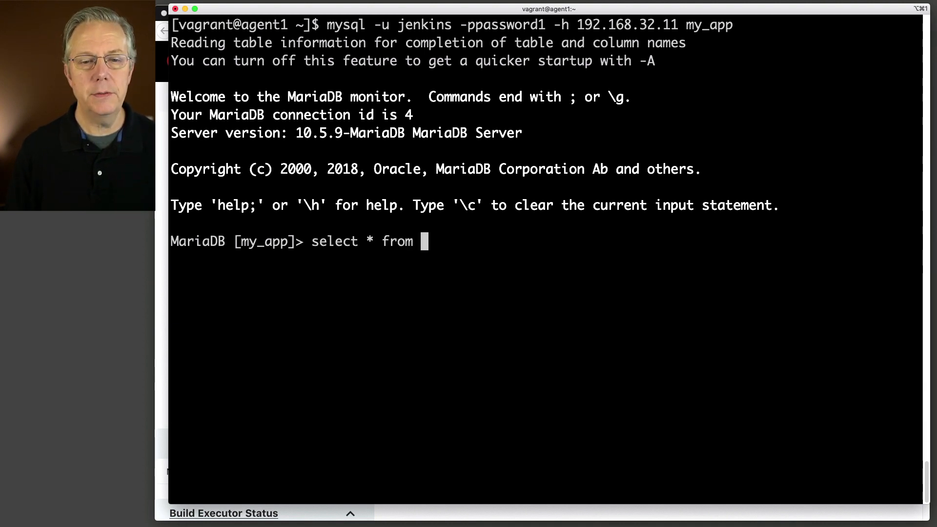
type("countries;")
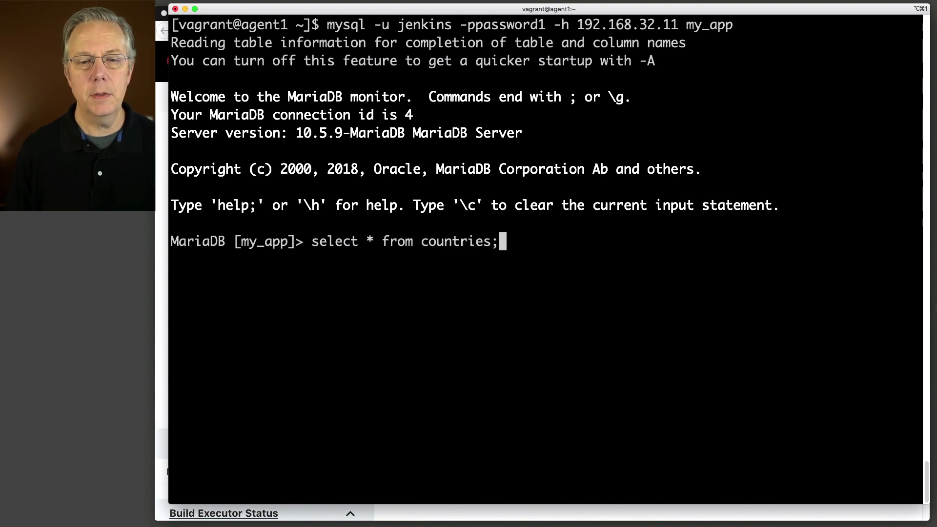
key("Return")
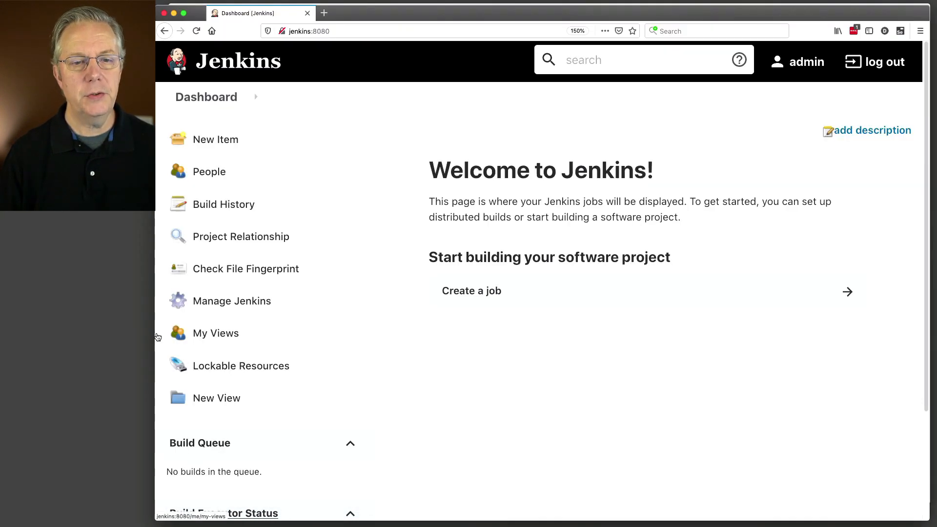
- Add a new item named query-database with the Pipeline job type
left_click(215, 139)
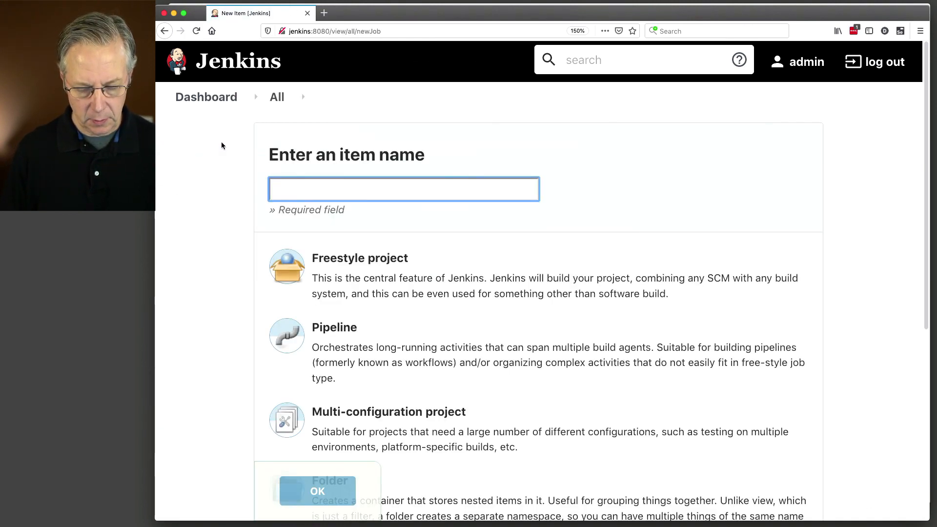
type("query-databa")
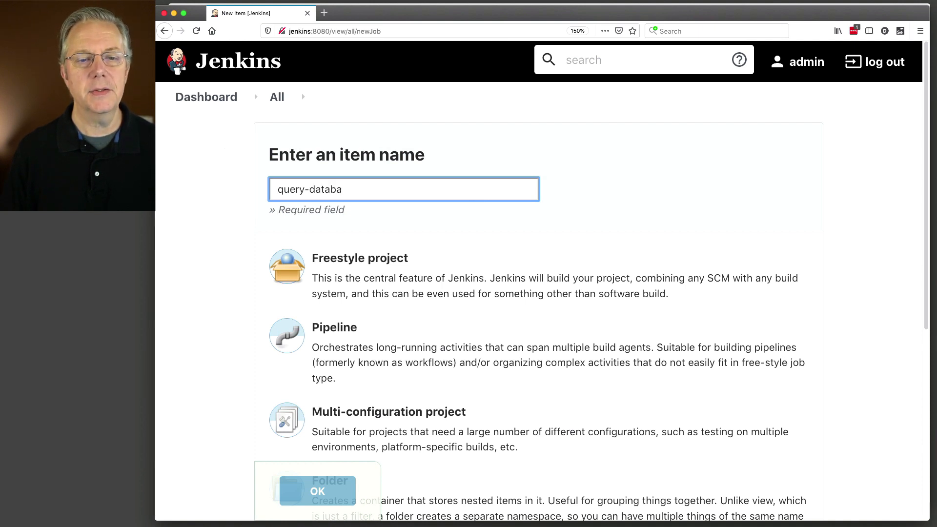
type("se")
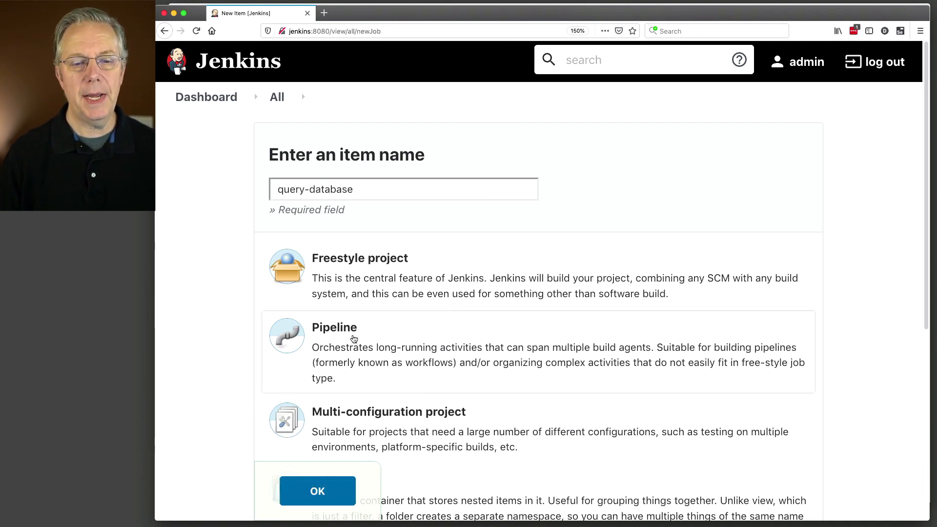
left_click(316, 491)
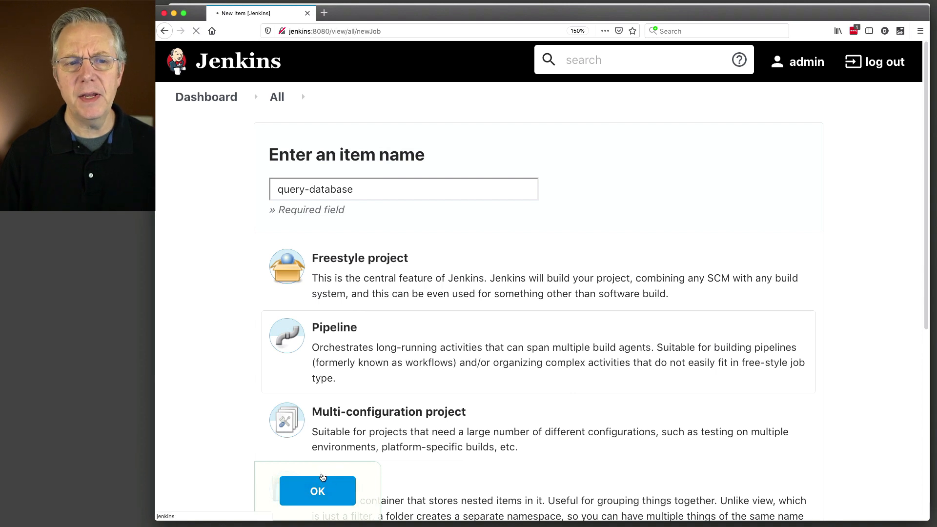
left_click(316, 490)
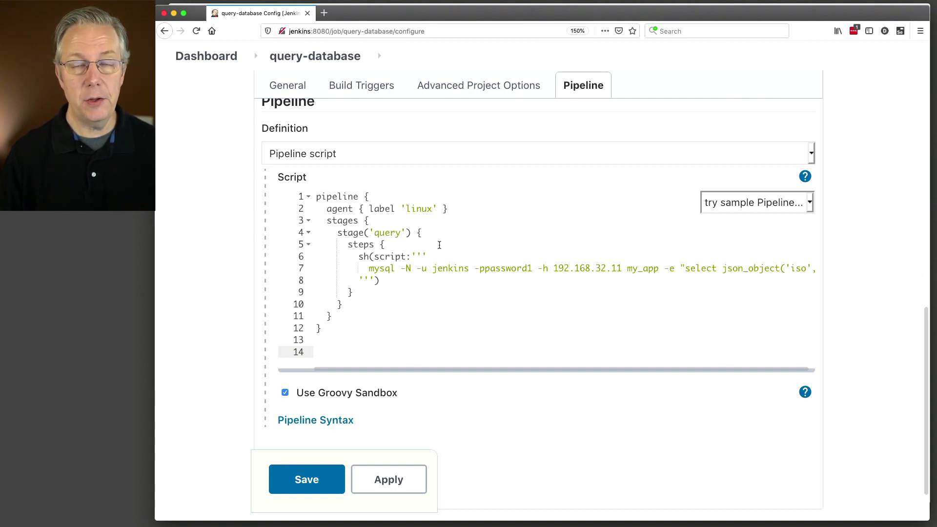
mouse_move(439, 256)
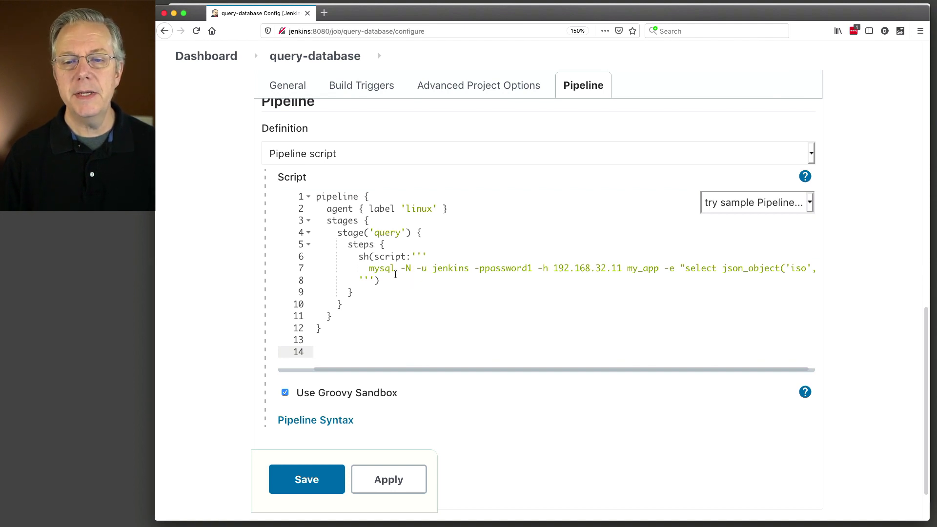
- Fill the Pipeline Script editor with a query stage running the mysql JSON query on a linux agent
left_click(370, 267)
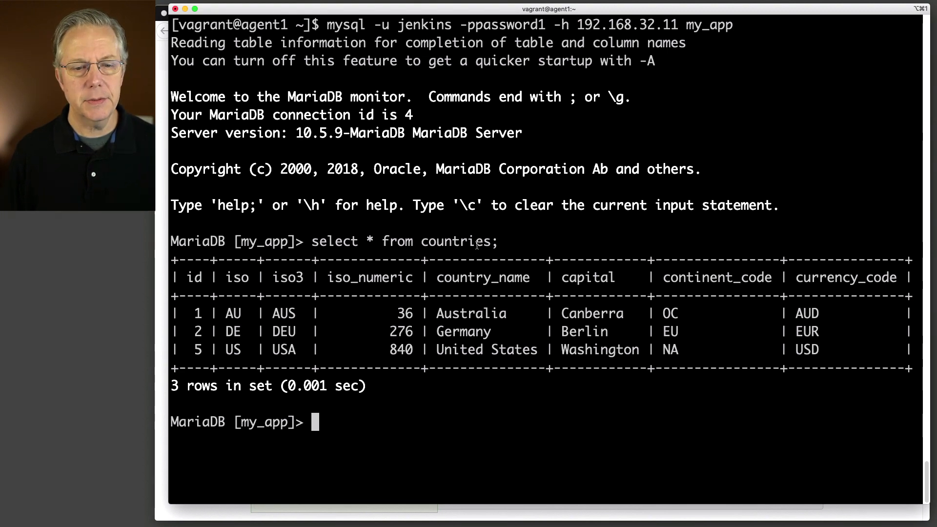
- Run the mysql -N command selecting json_object of iso, country_name, currency_code where iso='US'
type("mysql -N -u jenkins -ppassword1 -h 192.168.32.11 my_app -e \"select json_object('iso',iso,'country_name',country_name,'currency_code',currency_code) from countries where iso='US'\"")
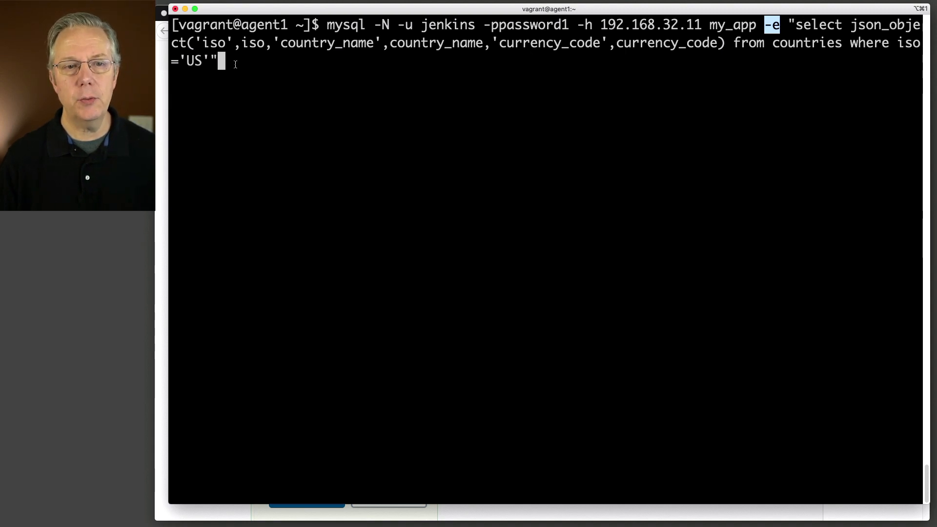
mouse_move(328, 79)
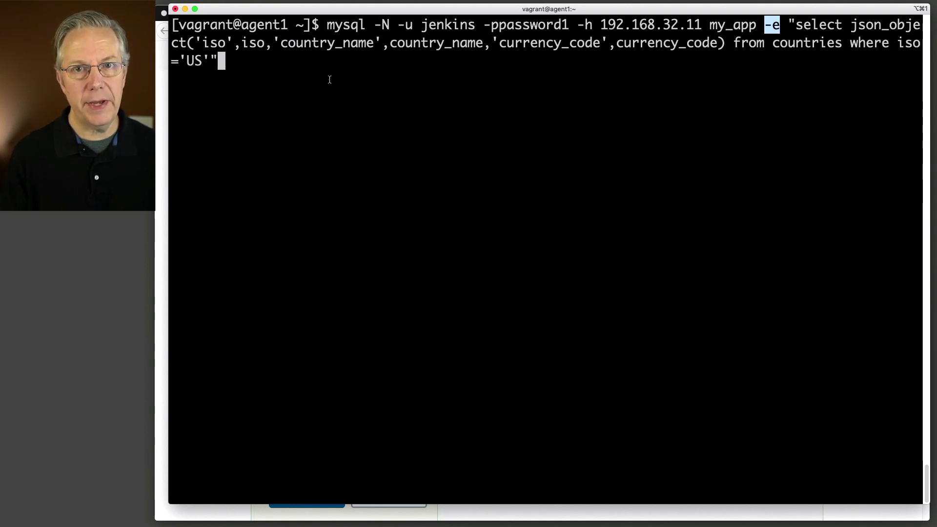
mouse_move(384, 98)
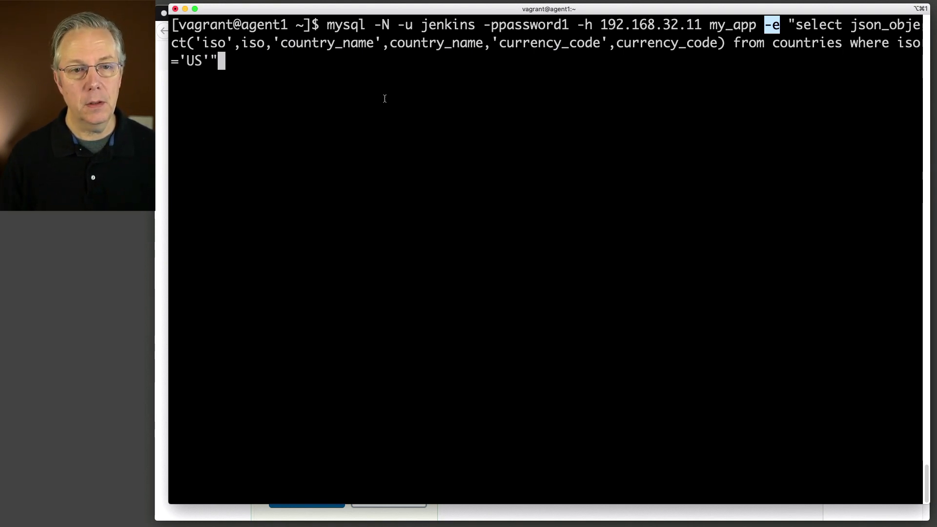
key("Return")
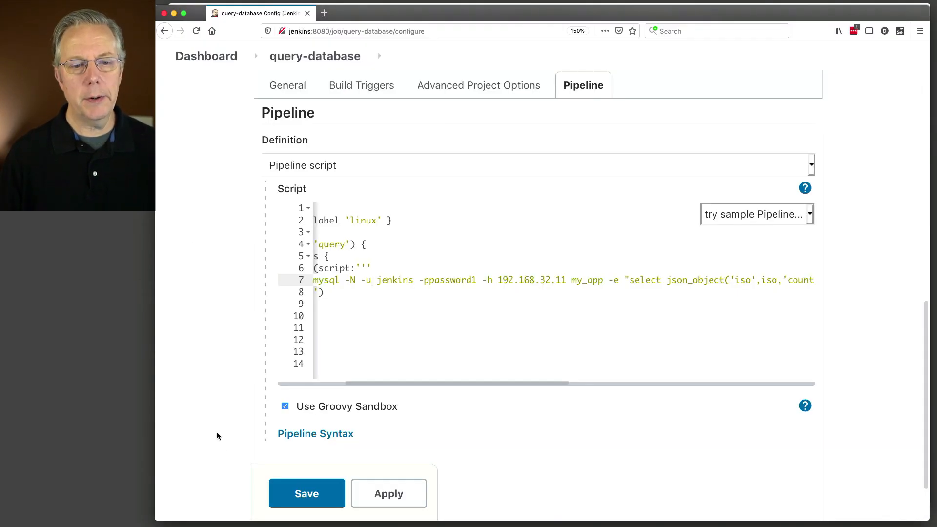
- Save the query-database configuration and run build #1 through its query stage
left_click(306, 493)
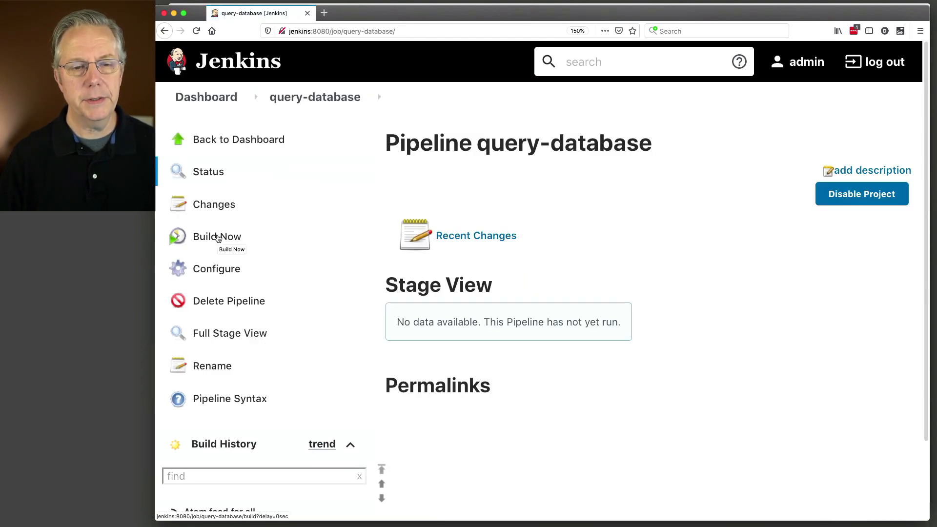
left_click(217, 237)
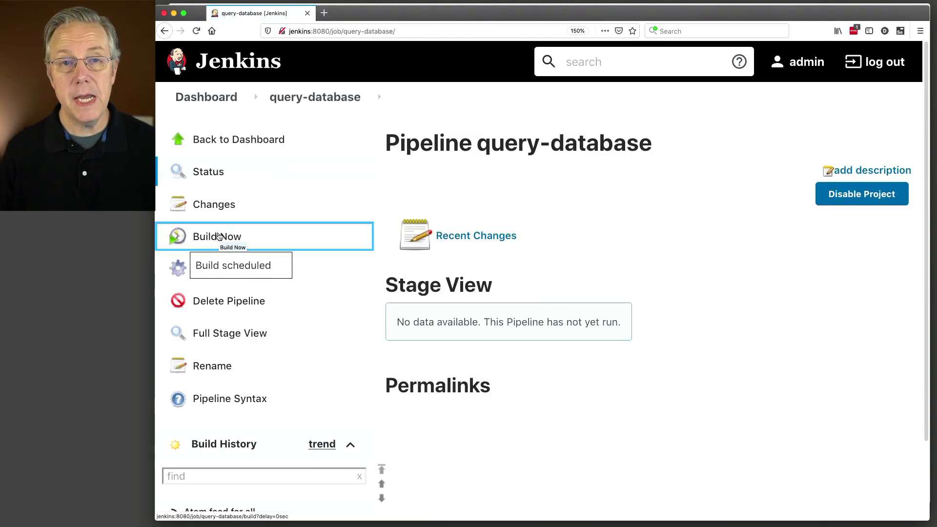
left_click(218, 236)
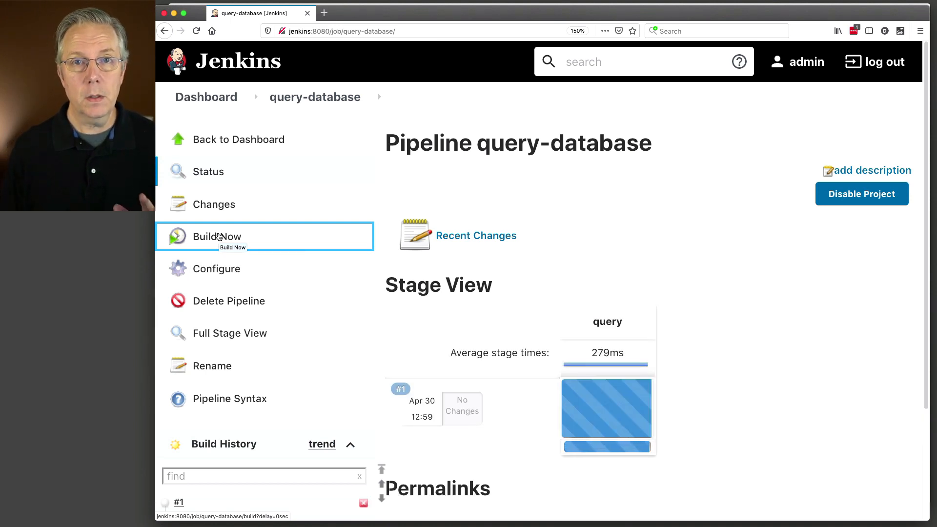
left_click(217, 236)
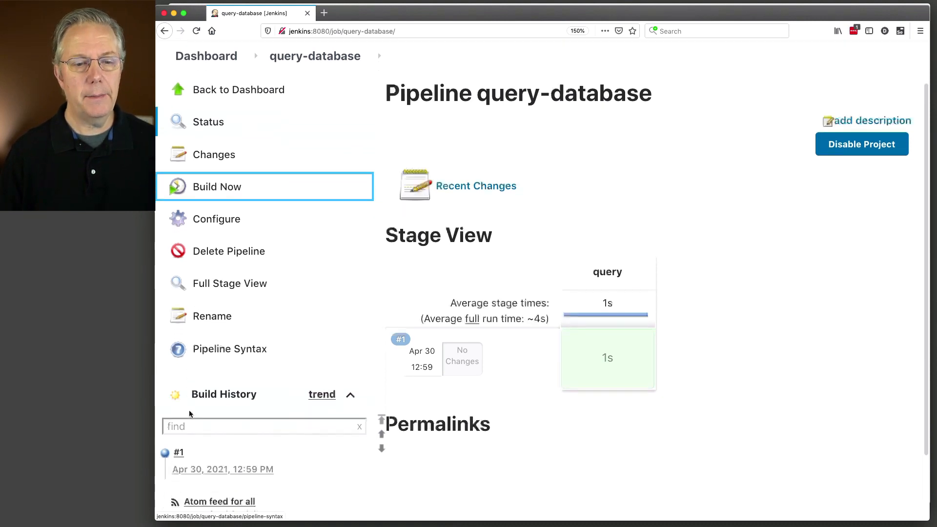
- Inspect build #1's console output and its hard-coded login, then go to Manage Jenkins
left_click(178, 452)
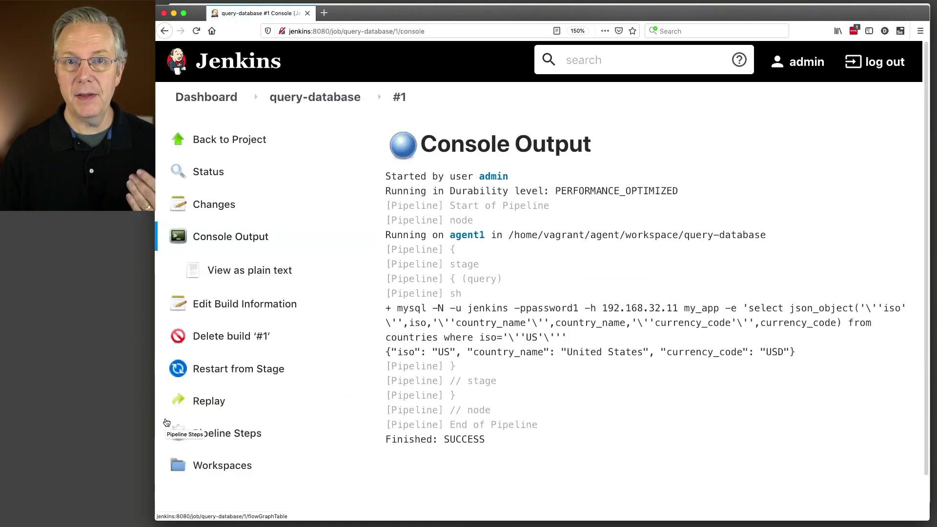
mouse_move(185, 418)
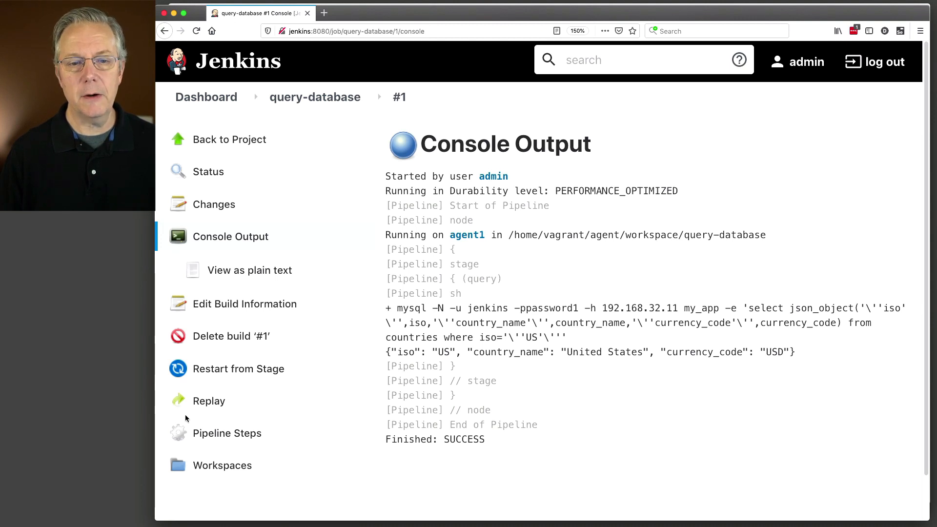
mouse_move(392, 352)
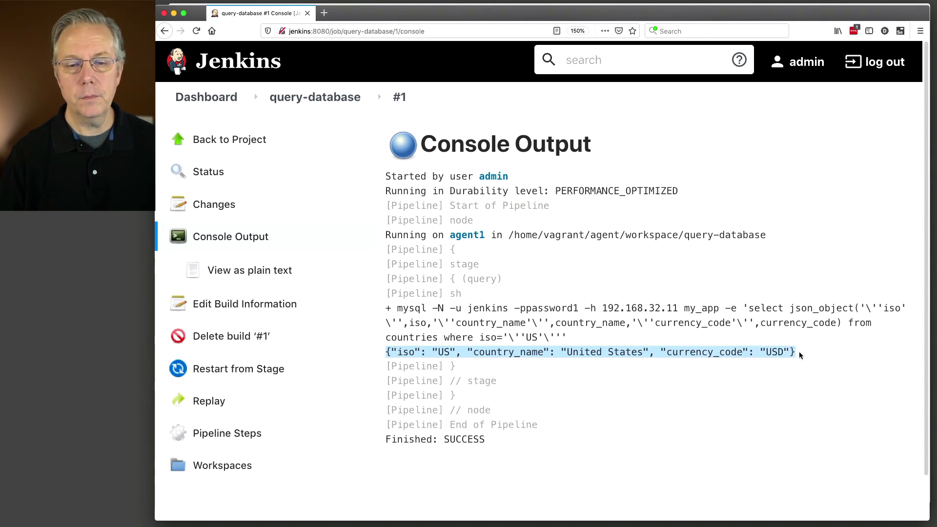
mouse_move(768, 338)
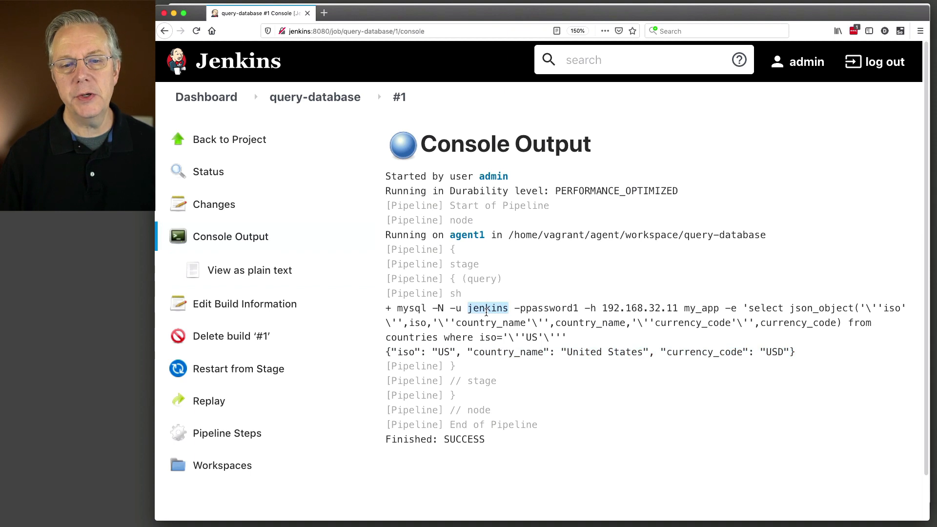
double_click(546, 308)
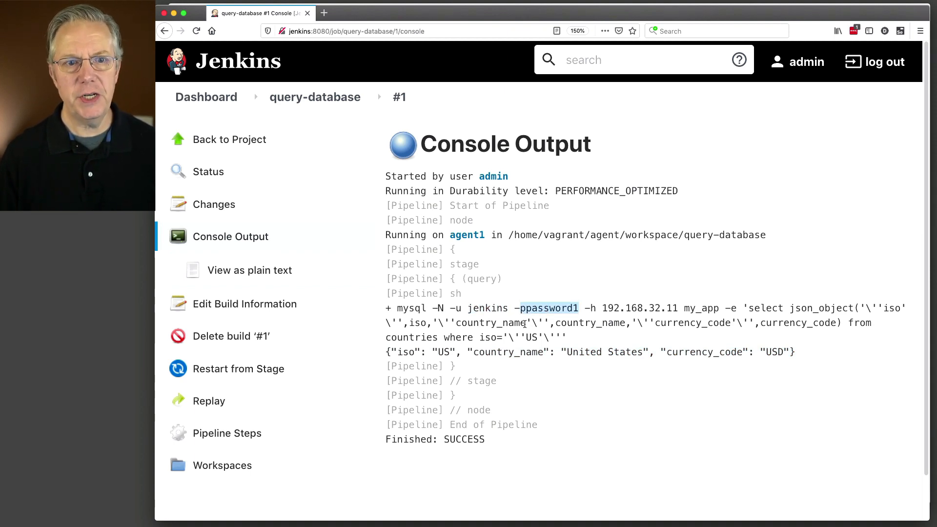
mouse_move(346, 152)
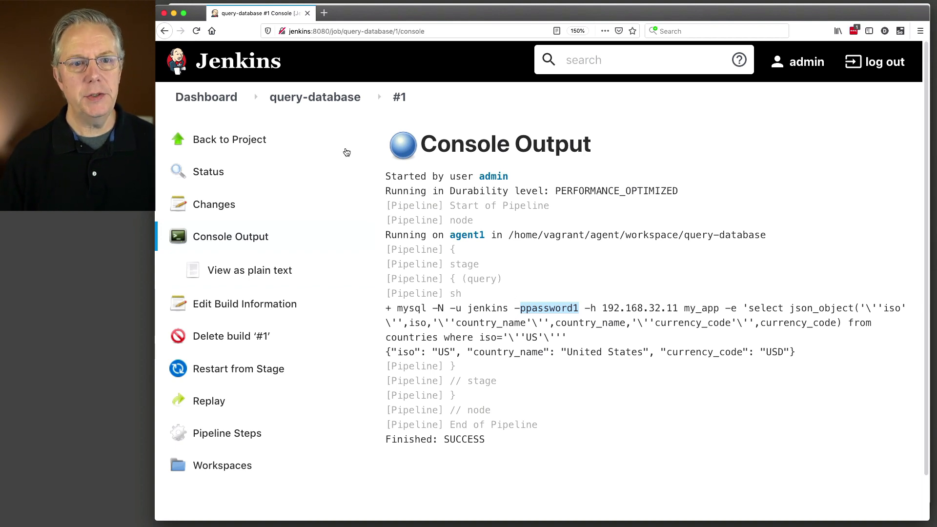
left_click(205, 97)
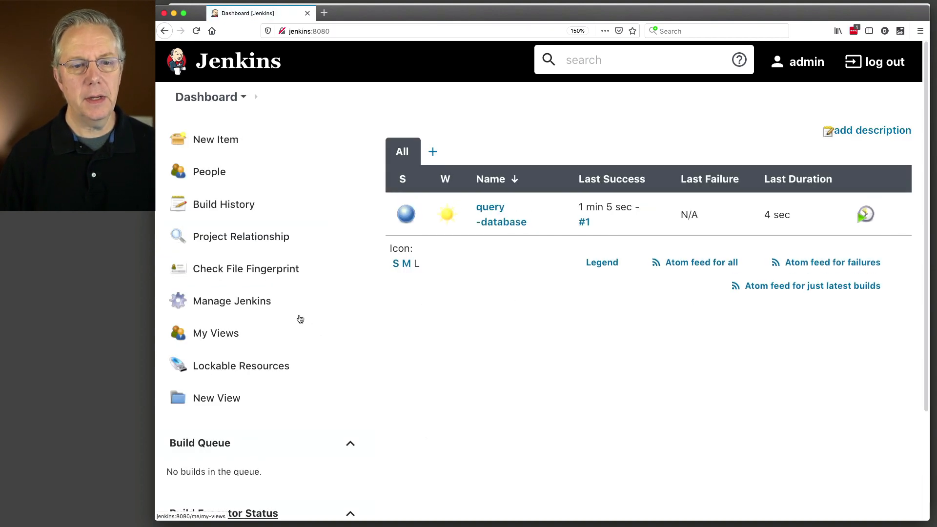
left_click(231, 301)
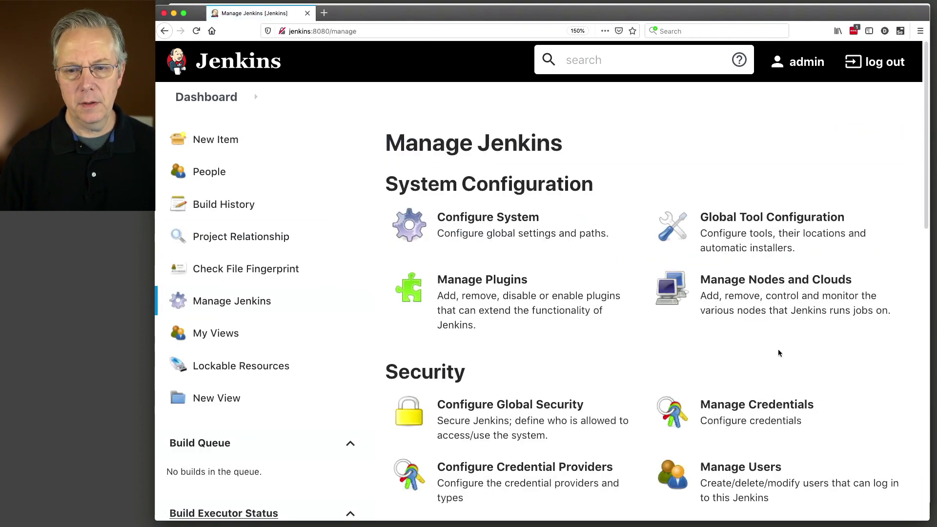
- Add a global username-and-password credential for jenkins with ID and description mariadb-credentials
left_click(756, 404)
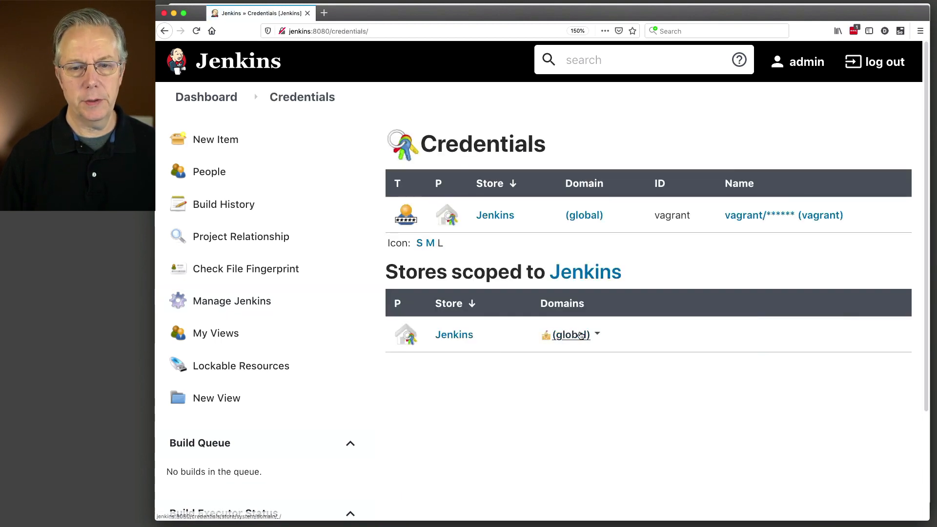
left_click(596, 334)
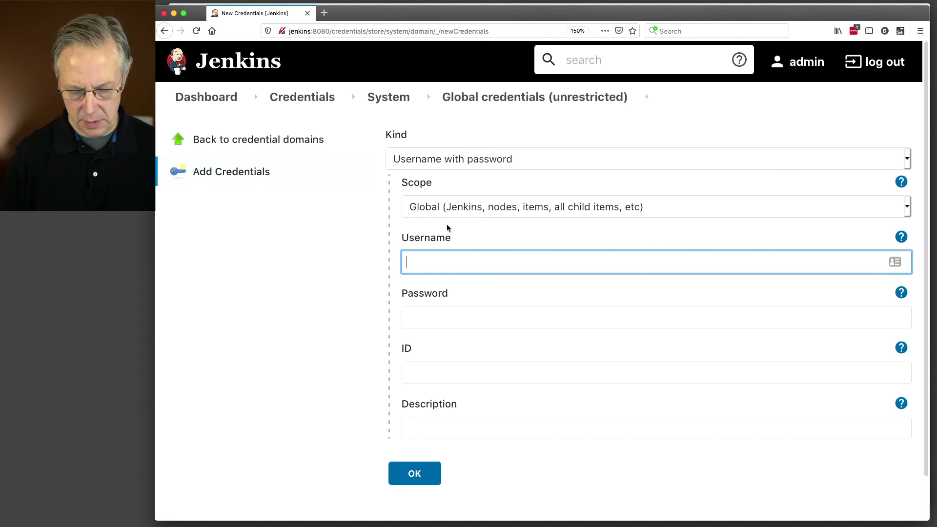
type("jenkins")
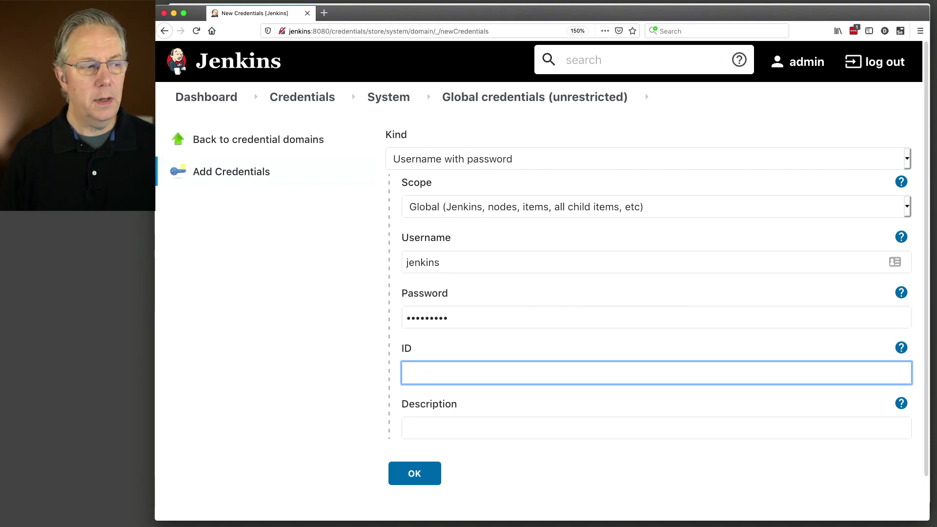
type("mar")
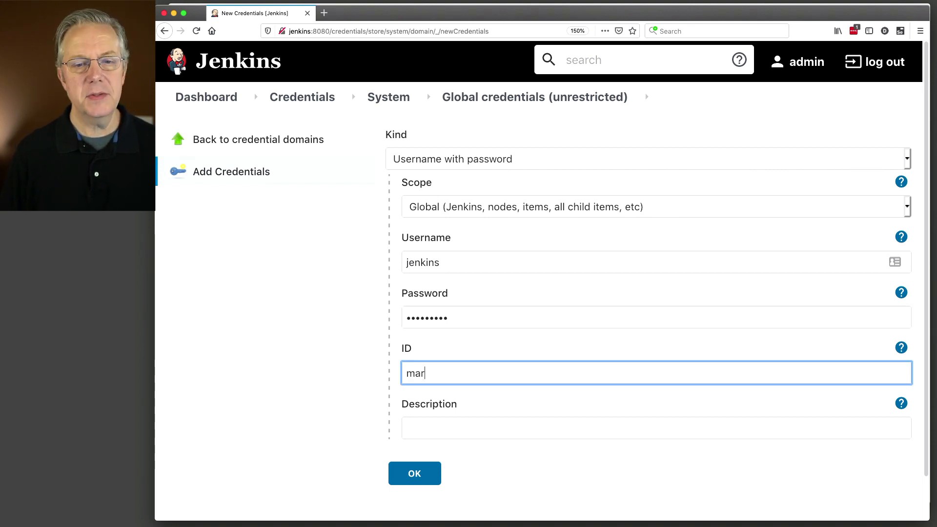
type("iadb-cred")
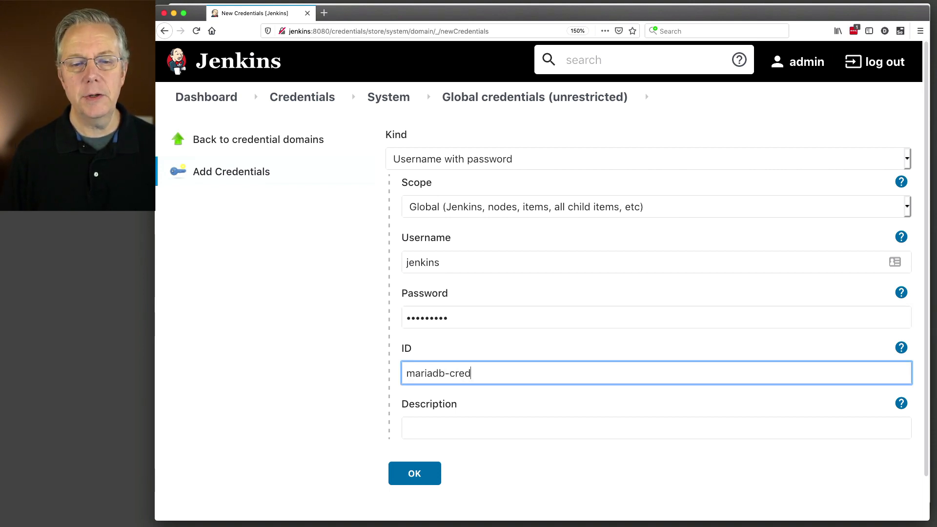
type("entials")
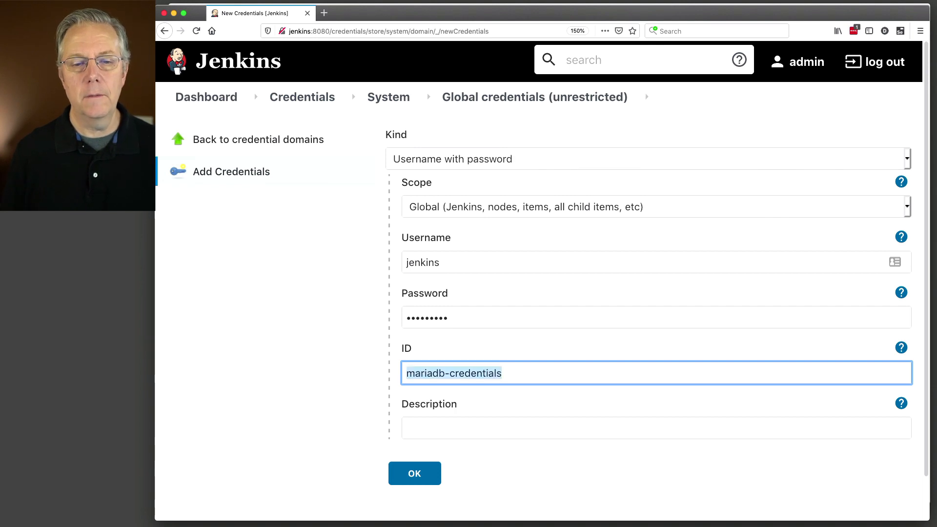
type("mariadb-credentials")
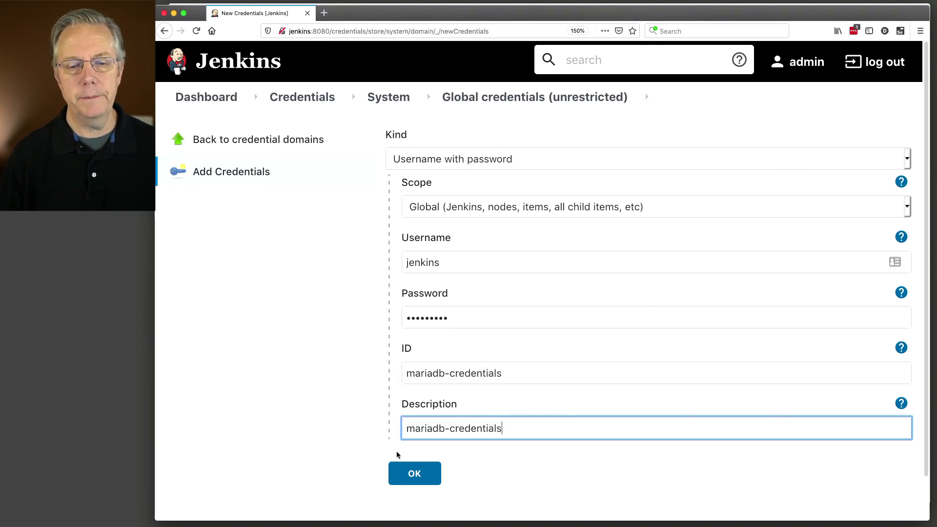
left_click(414, 473)
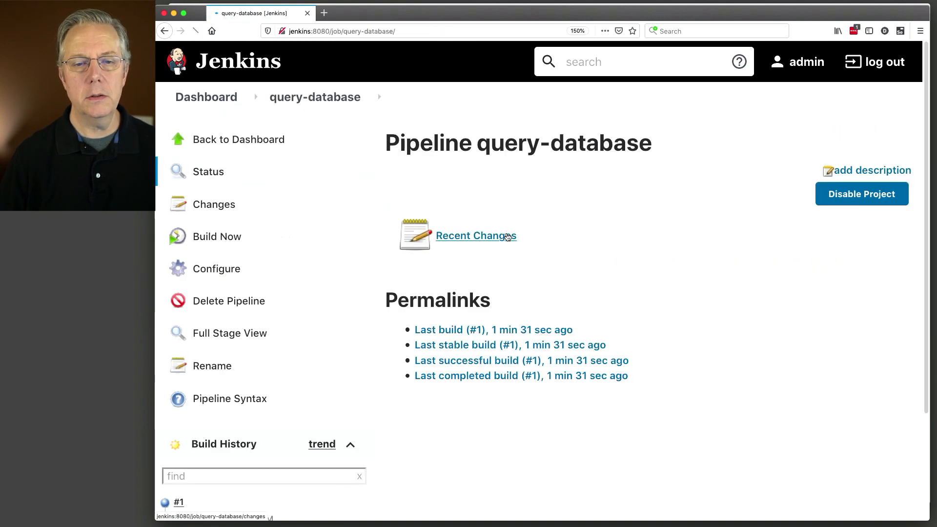
- Replace the script's login with $MARIADB_CREDS_USR and password with $MARIADB_CREDS_PSW
left_click(216, 268)
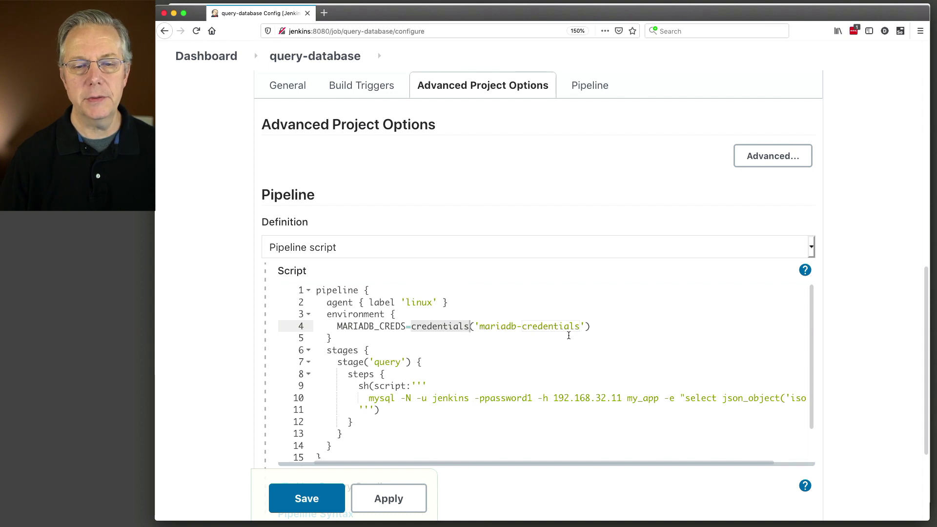
scroll("down", 3)
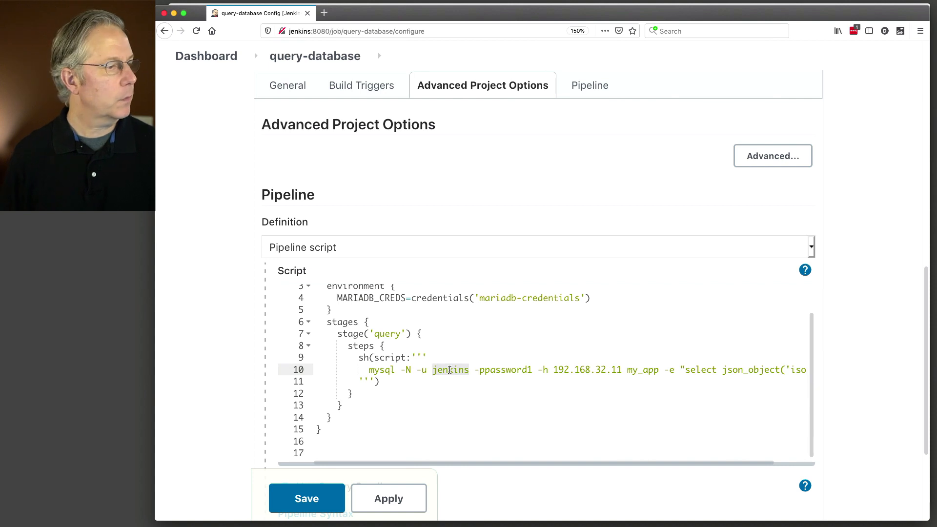
type("$MARIADB_CRED")
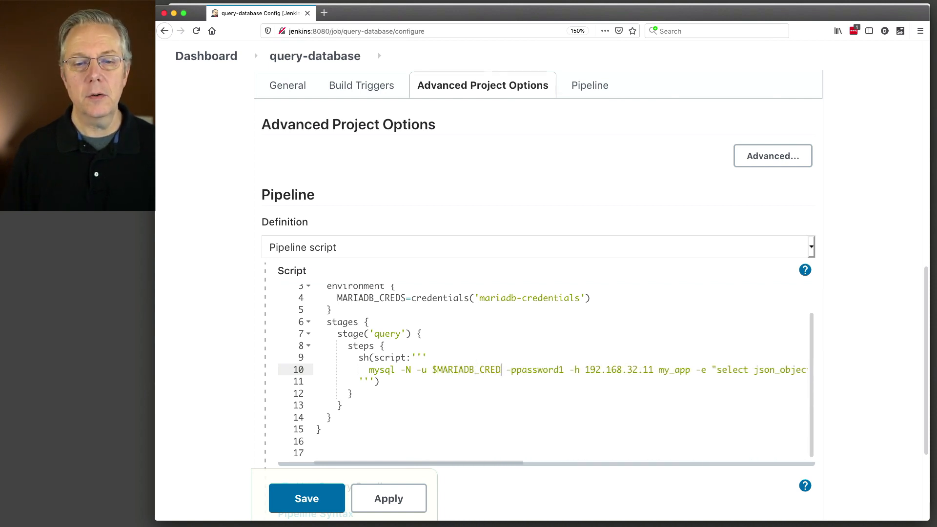
type("_USR")
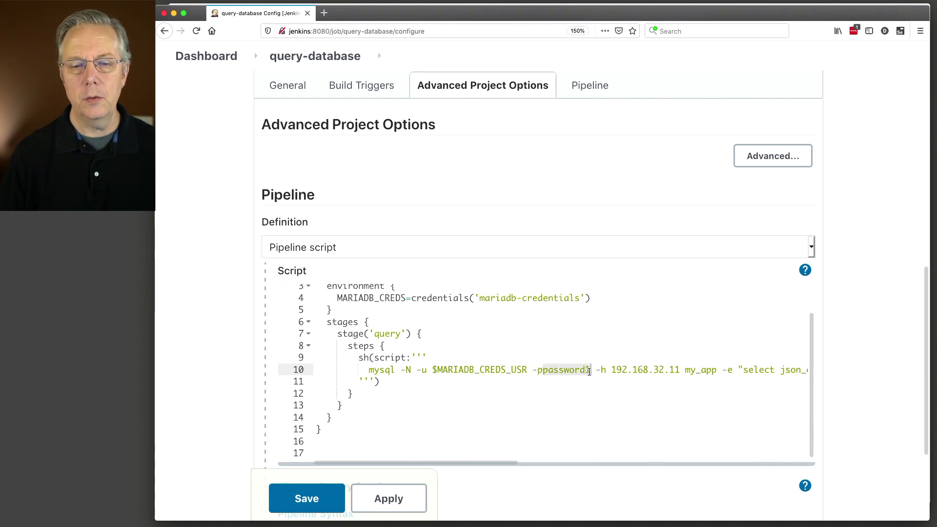
type("$MARIA")
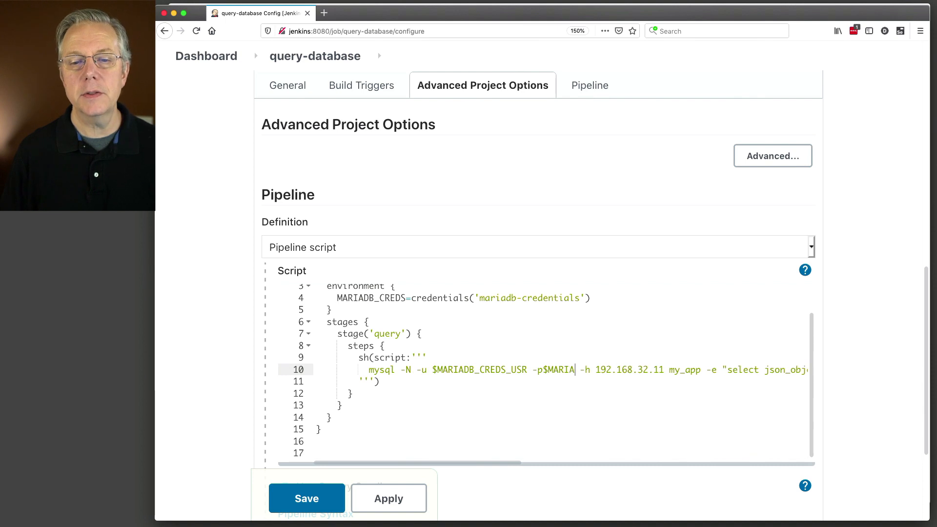
type("DB_")
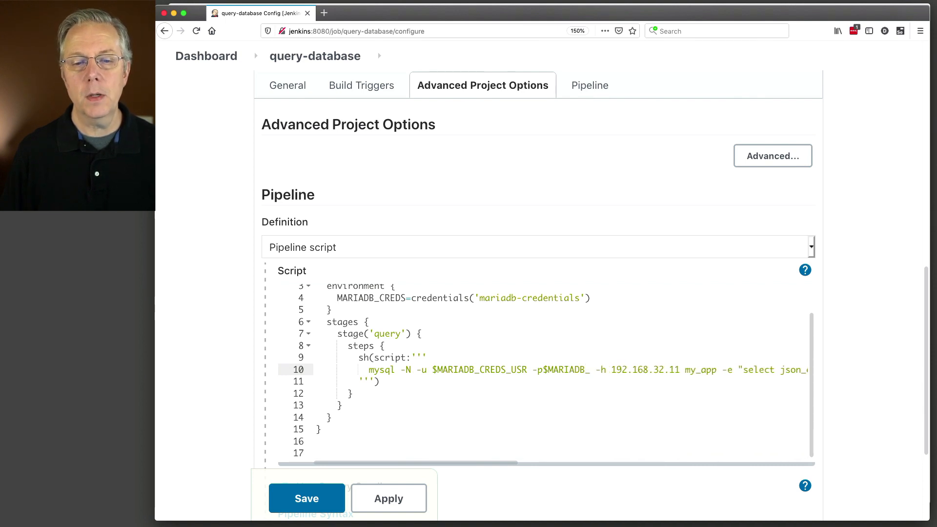
type("CREDS_PSW")
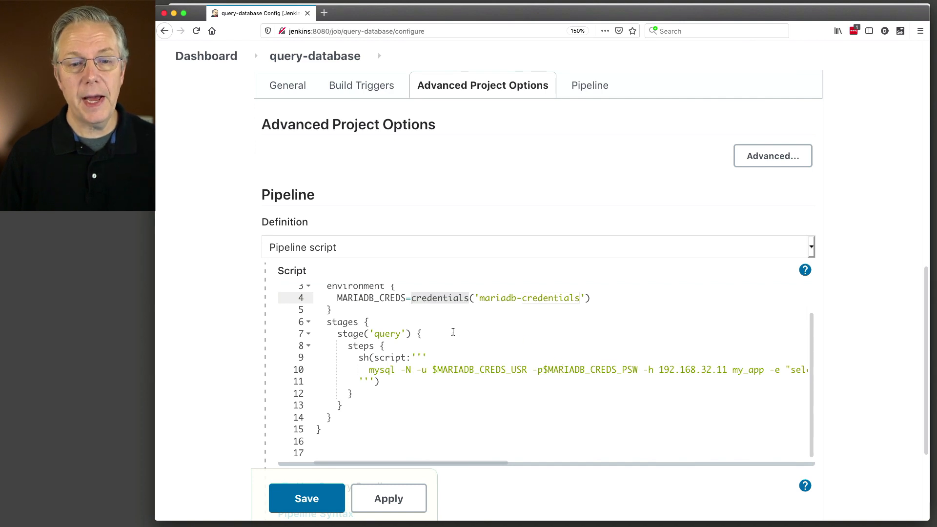
mouse_move(359, 297)
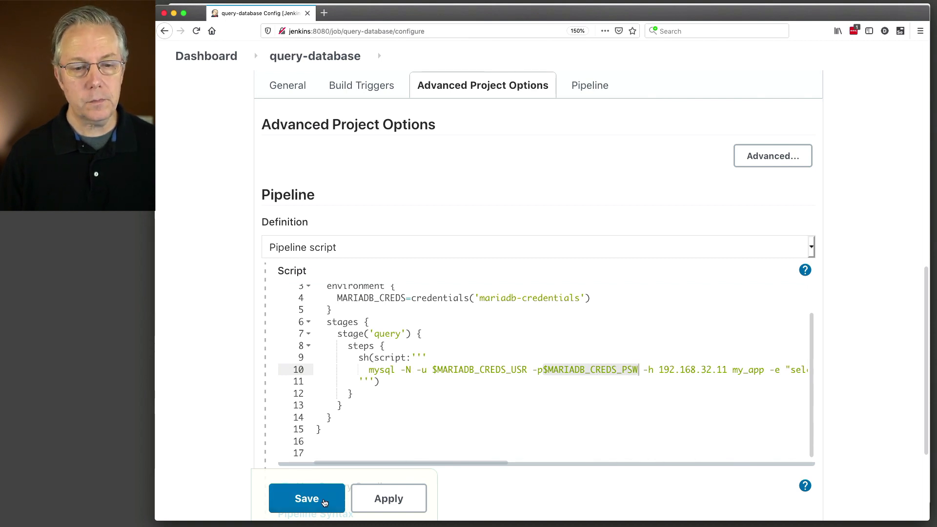
- Save the credential-based pipeline script and return to the query-database job page
left_click(306, 498)
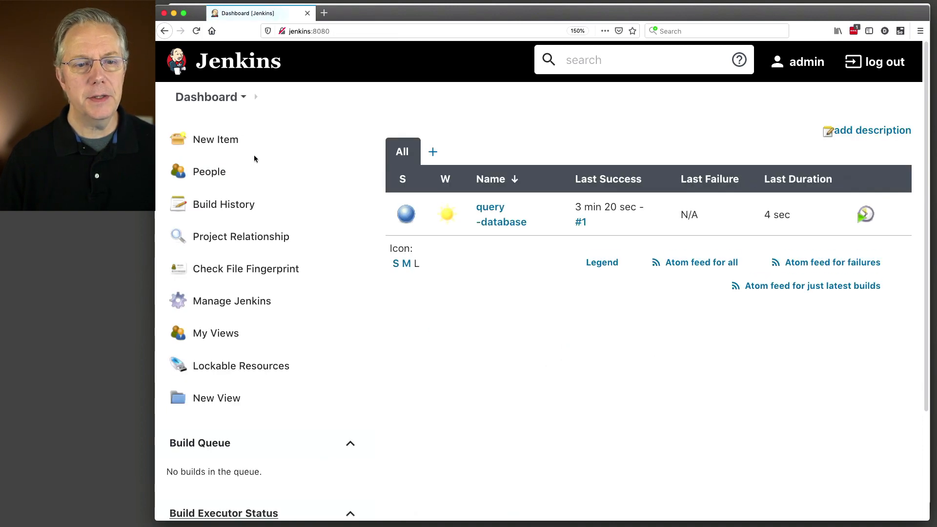
left_click(232, 301)
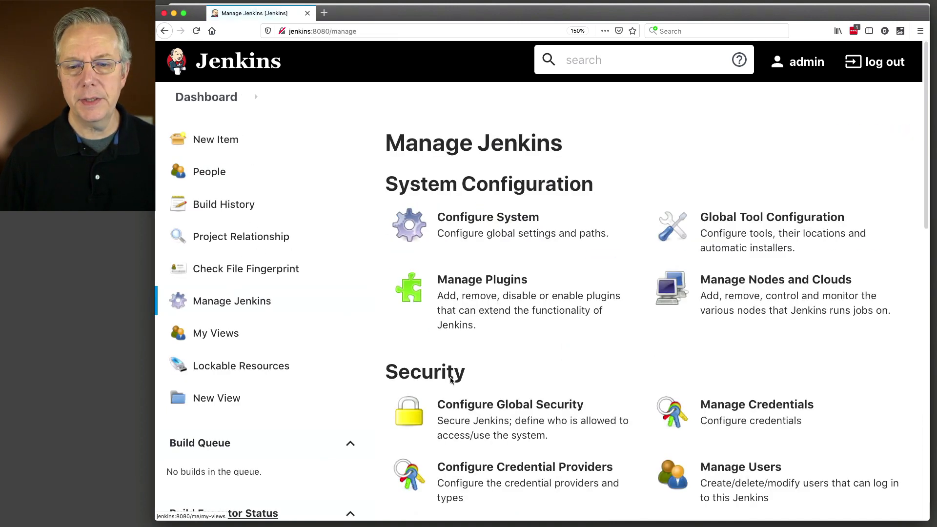
left_click(756, 404)
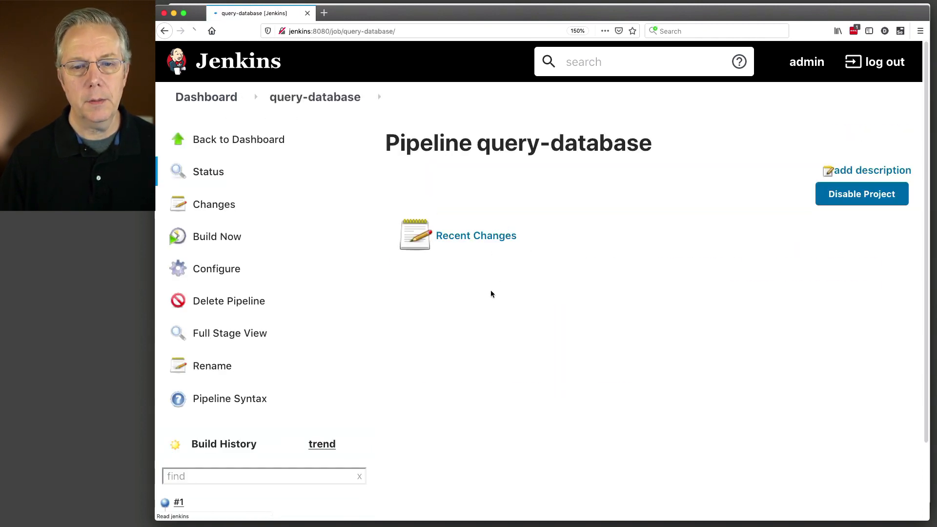
left_click(216, 236)
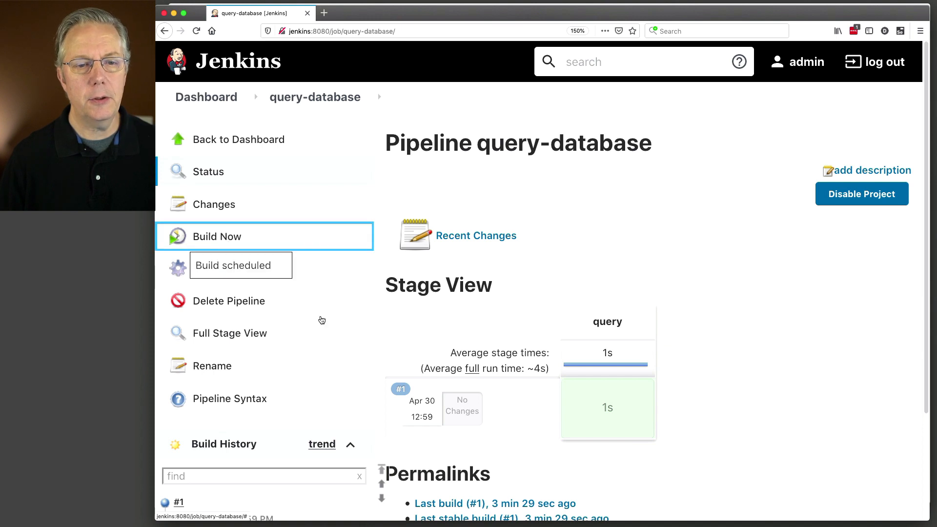
scroll("down", 3)
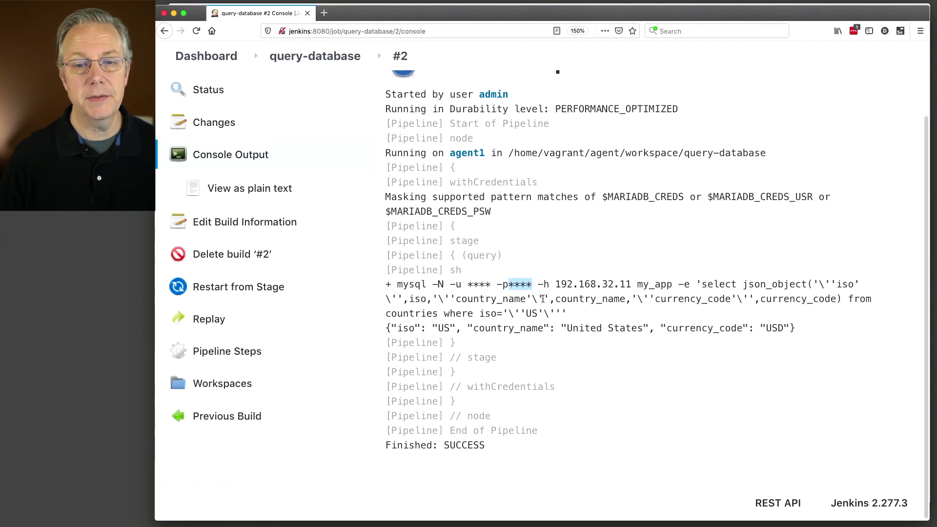
mouse_move(409, 200)
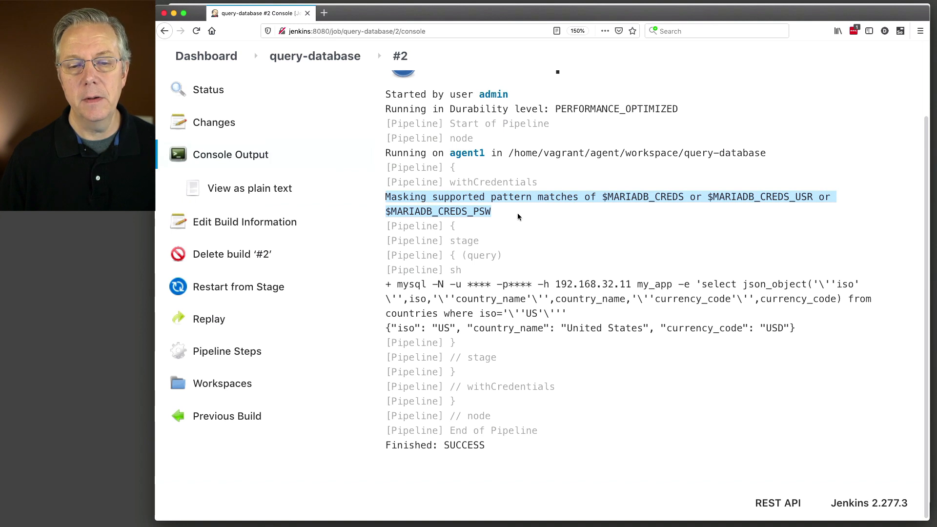
mouse_move(525, 311)
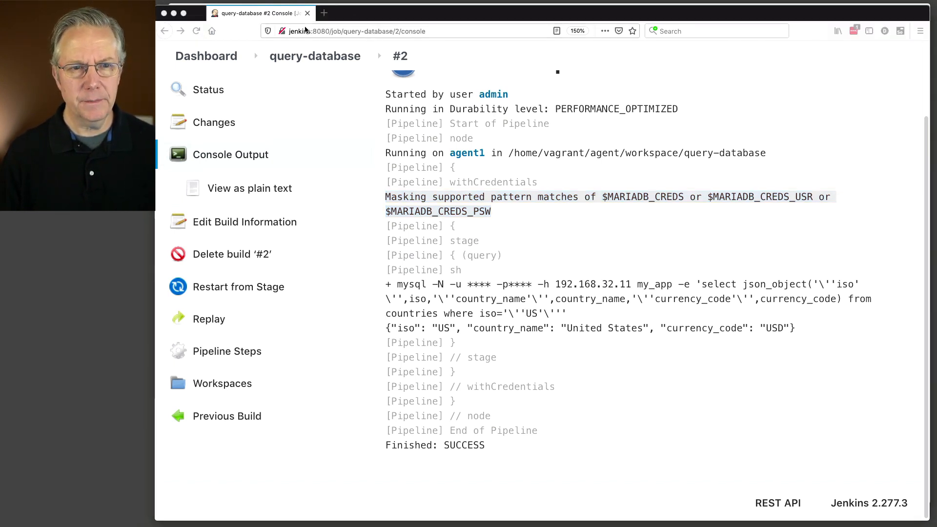
- Edit the query-database sh step to echo [client] credentials into mysql --defaults-file=/dev/stdin
left_click(314, 56)
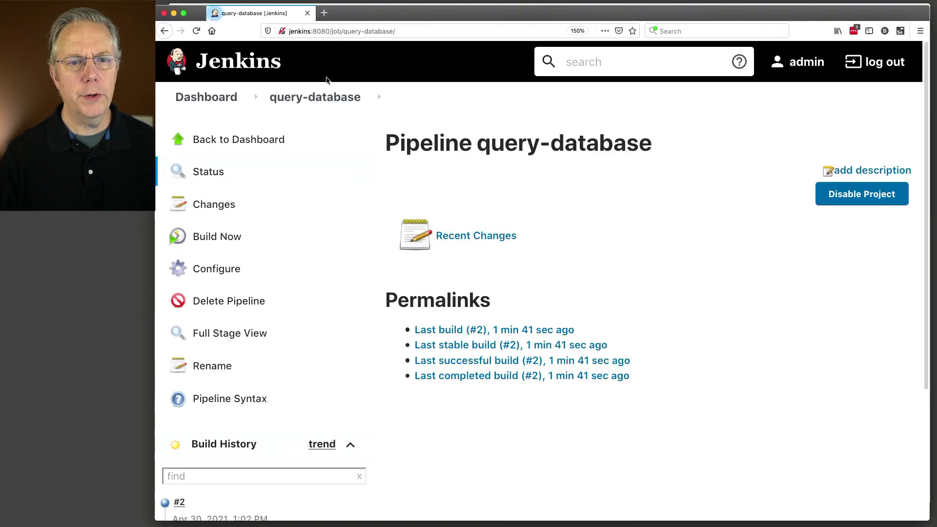
left_click(215, 268)
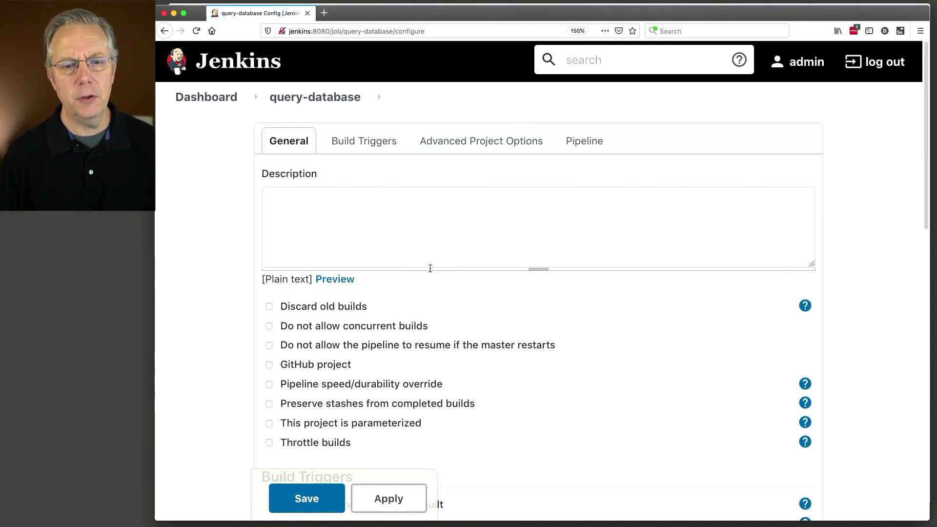
left_click(583, 140)
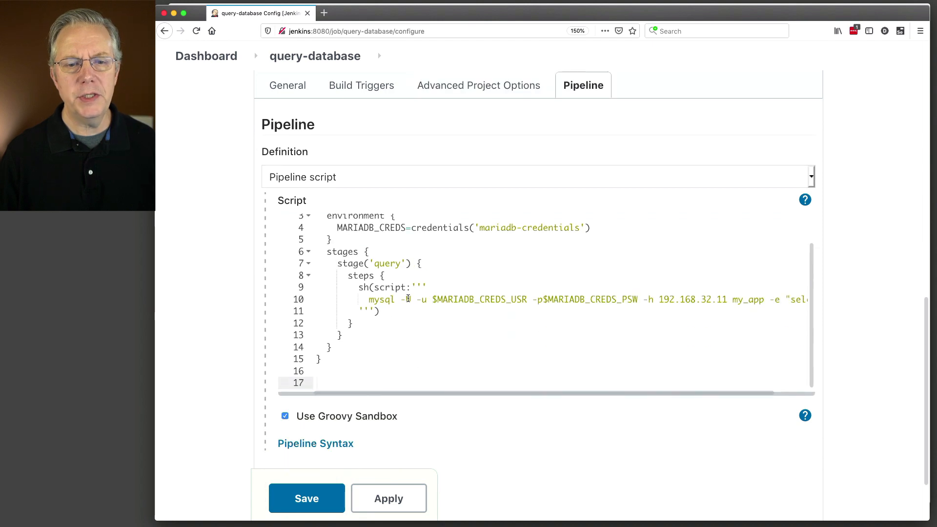
scroll("right", 3)
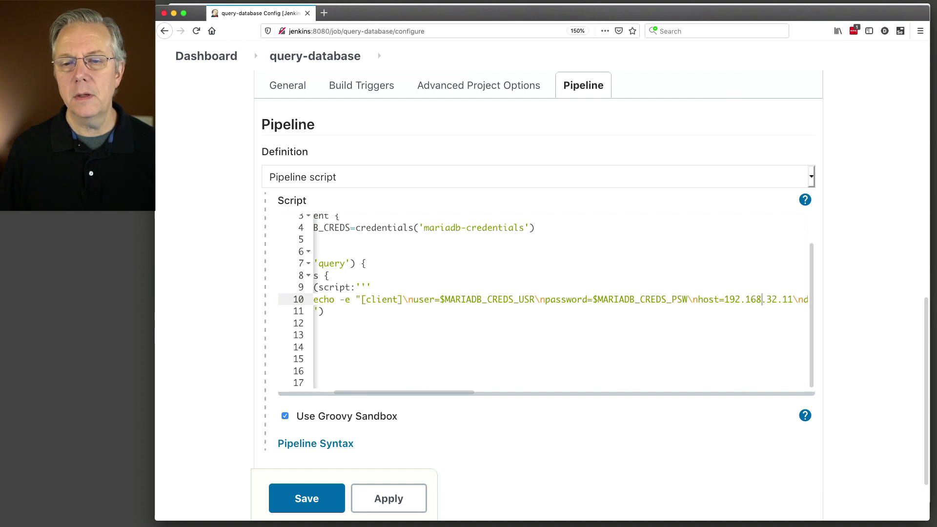
scroll("right", 3)
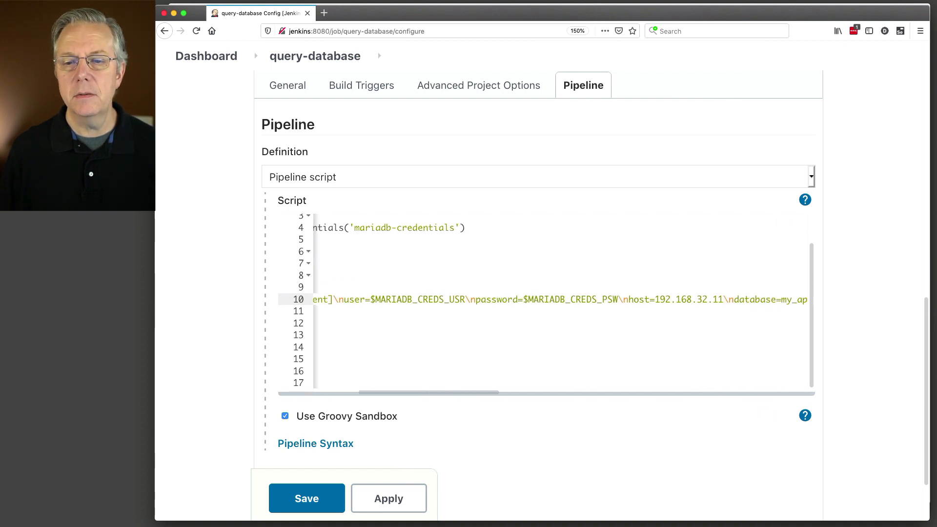
scroll("right", 3)
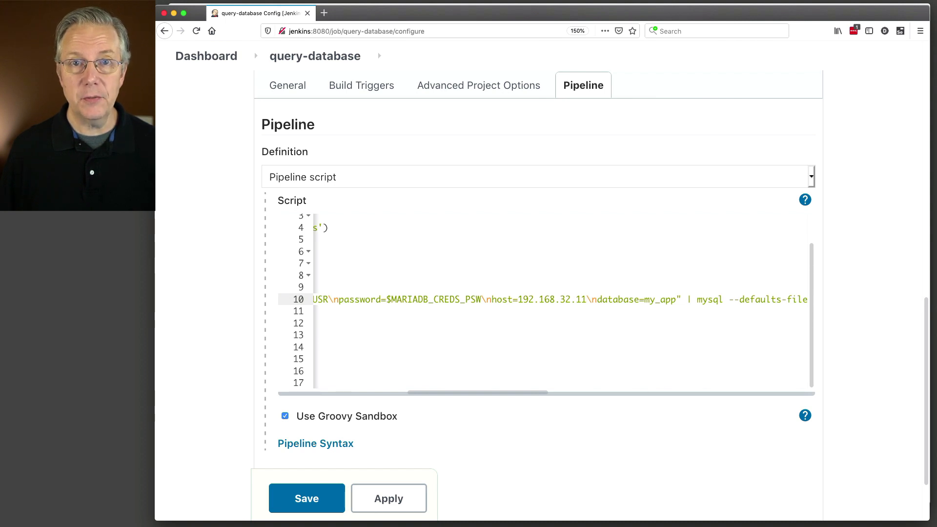
scroll("right", 3)
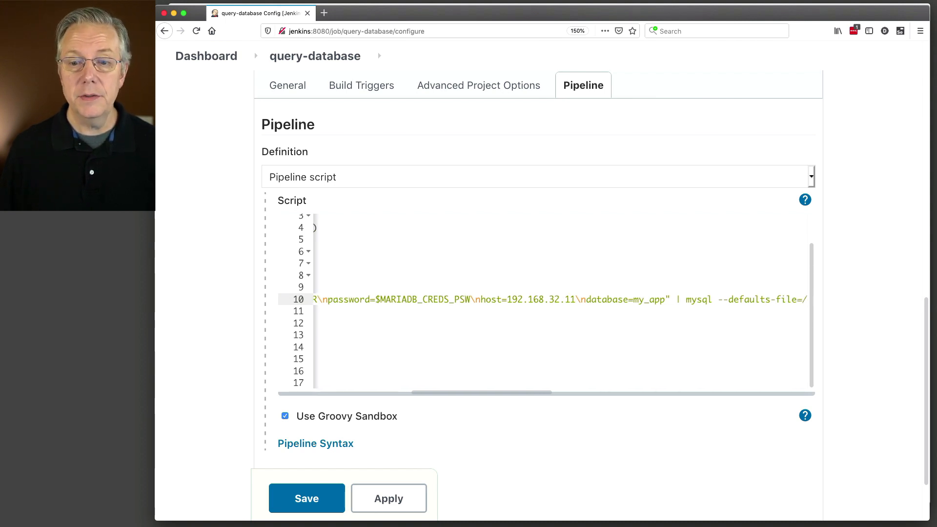
scroll("right", 3)
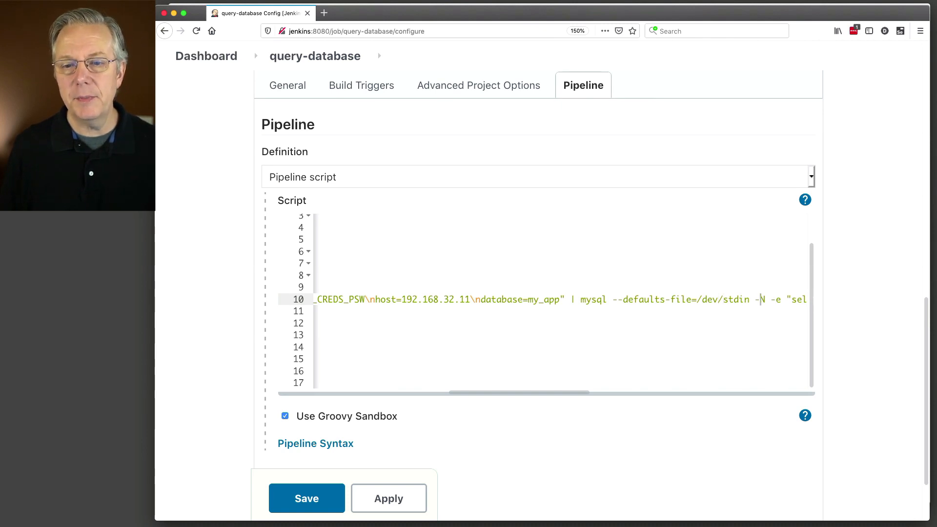
scroll("right", 3)
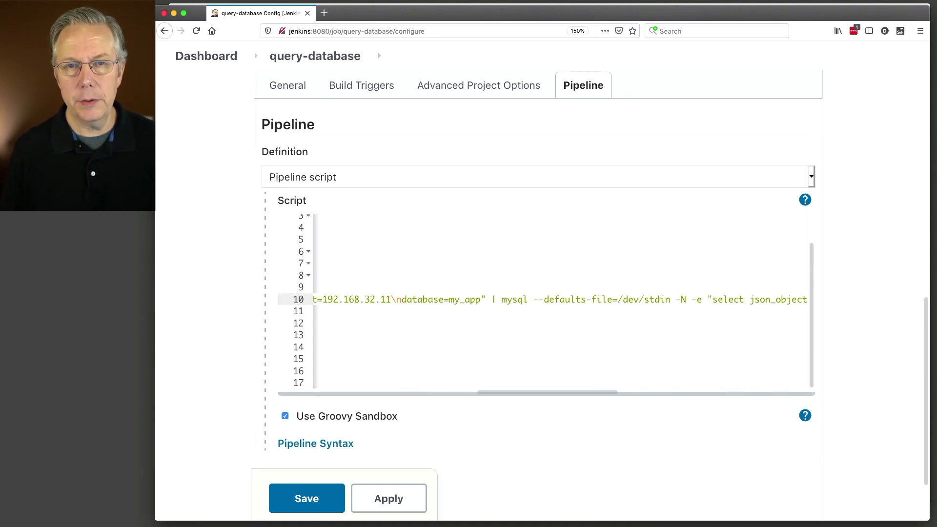
mouse_move(306, 497)
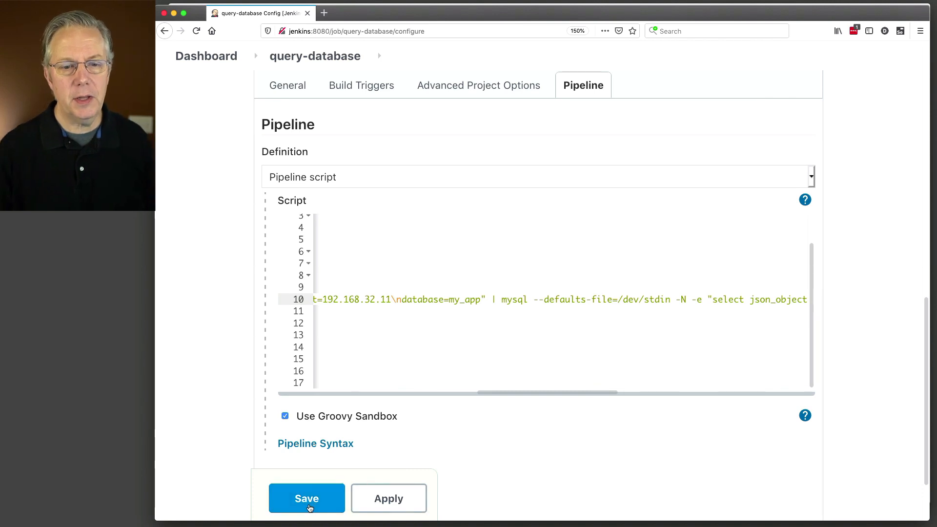
- Save the script, run build #3, and highlight the United States JSON line in its console
left_click(307, 498)
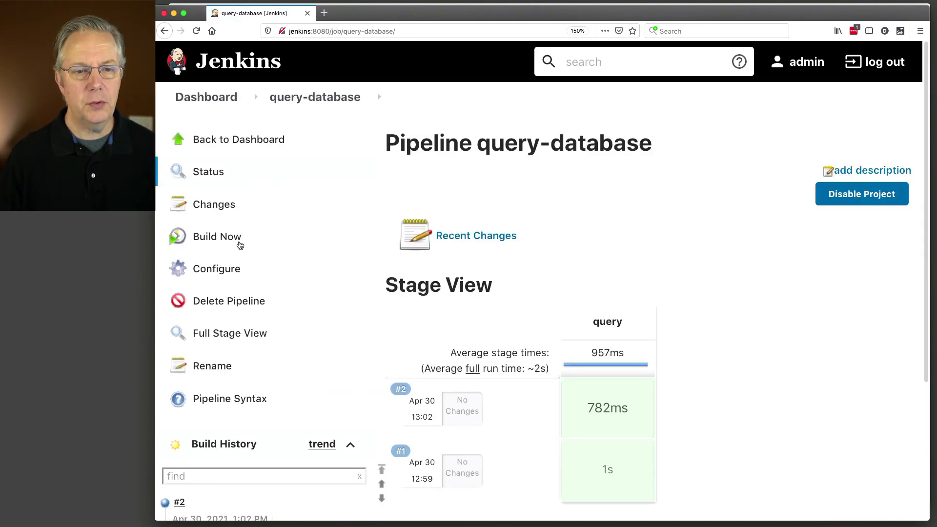
left_click(216, 236)
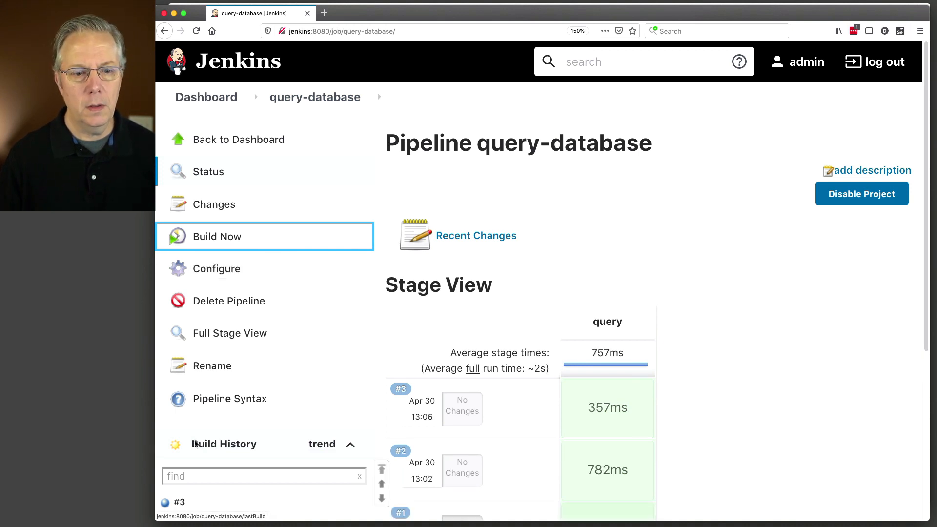
left_click(179, 501)
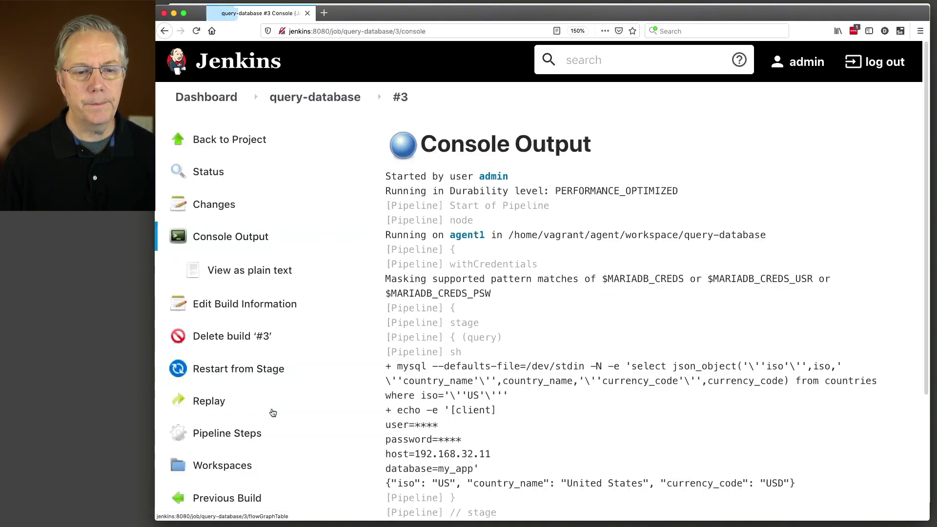
scroll("down", 3)
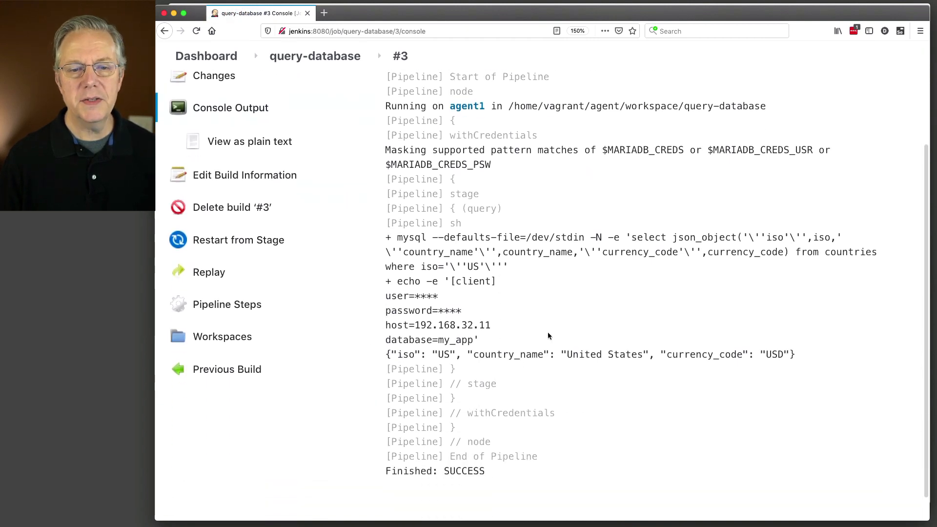
double_click(411, 237)
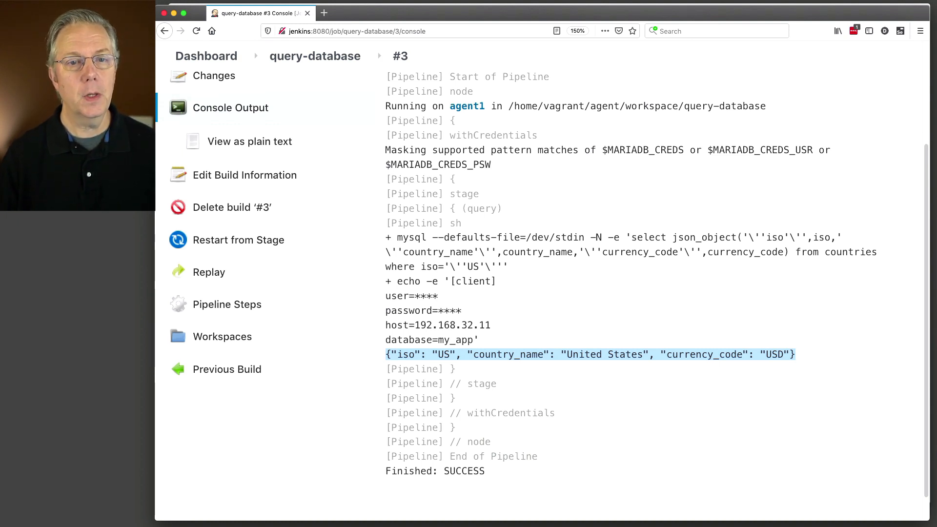
mouse_move(314, 56)
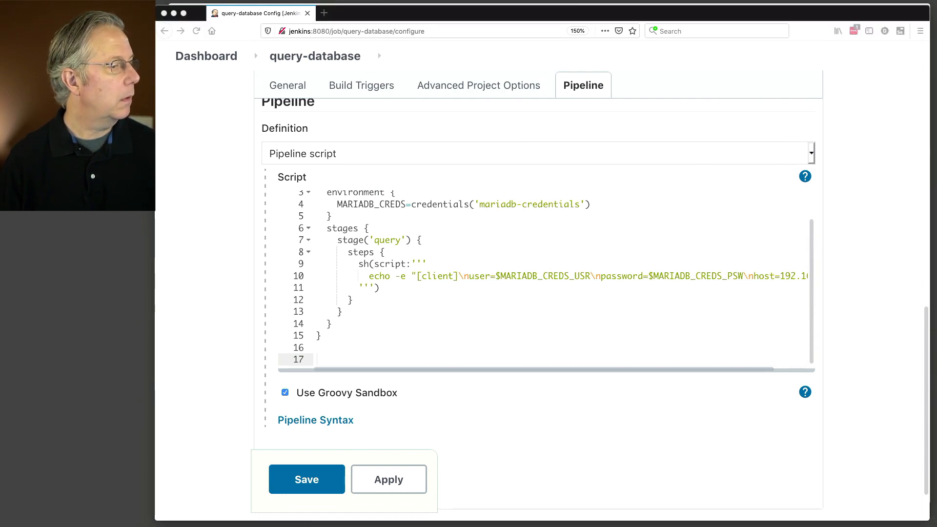
- Declare choice parameter ISO_CODE (US, AU, DE; 'Select ISO code') and edit the where iso= value
left_click(333, 216)
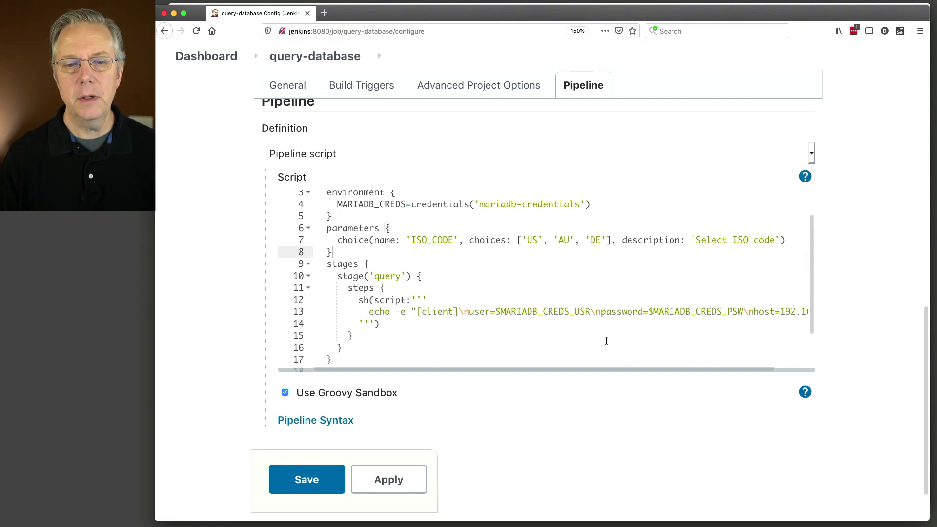
scroll("right", 3)
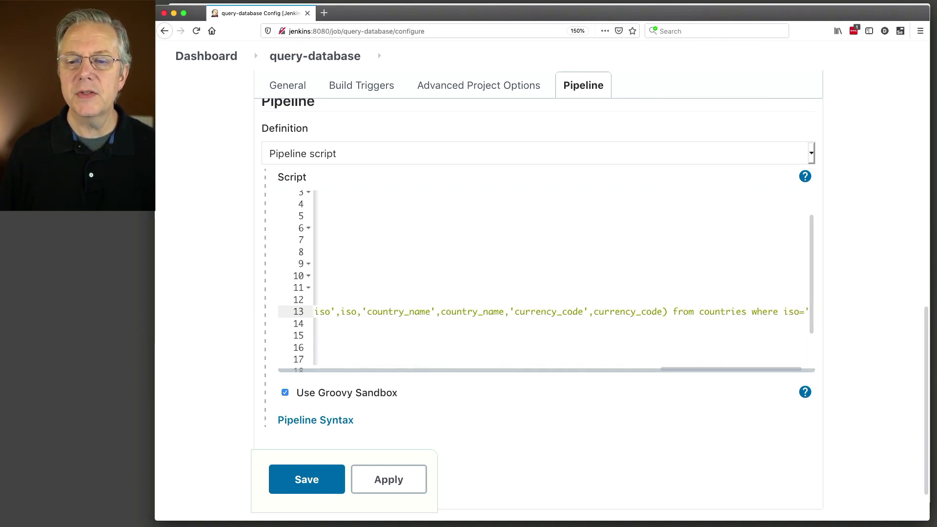
key("ctrl+minus")
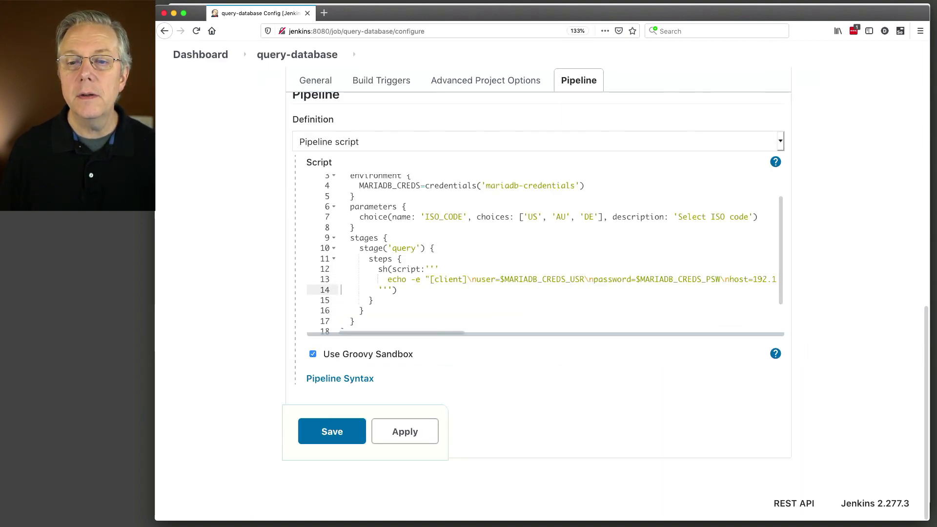
scroll("right", 3)
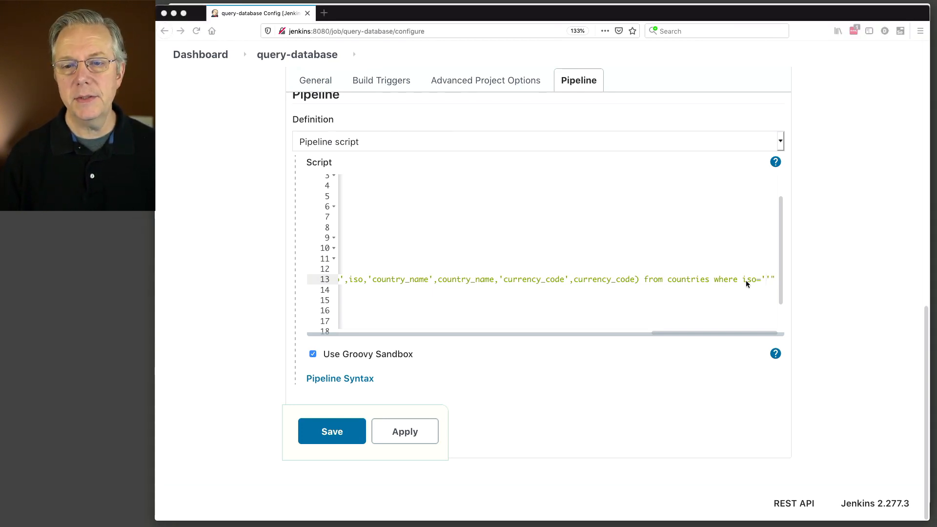
left_click(767, 279)
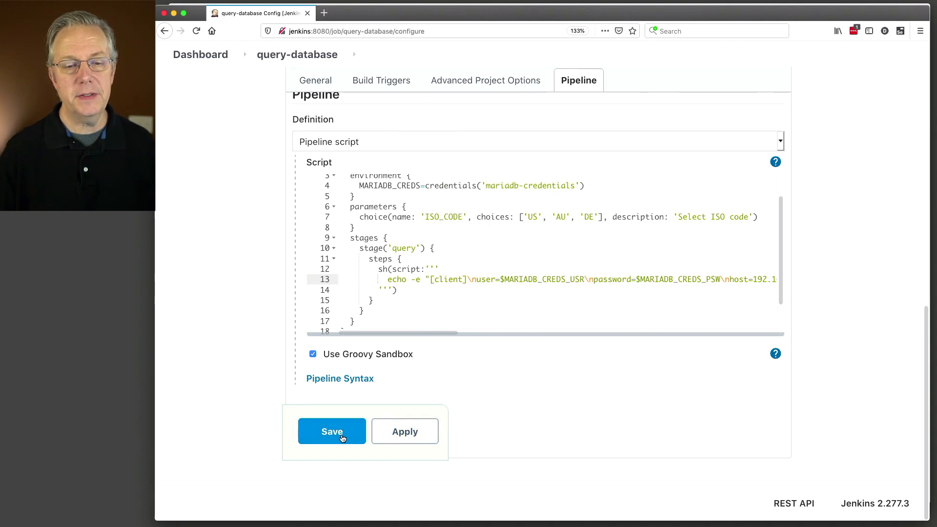
left_click(330, 431)
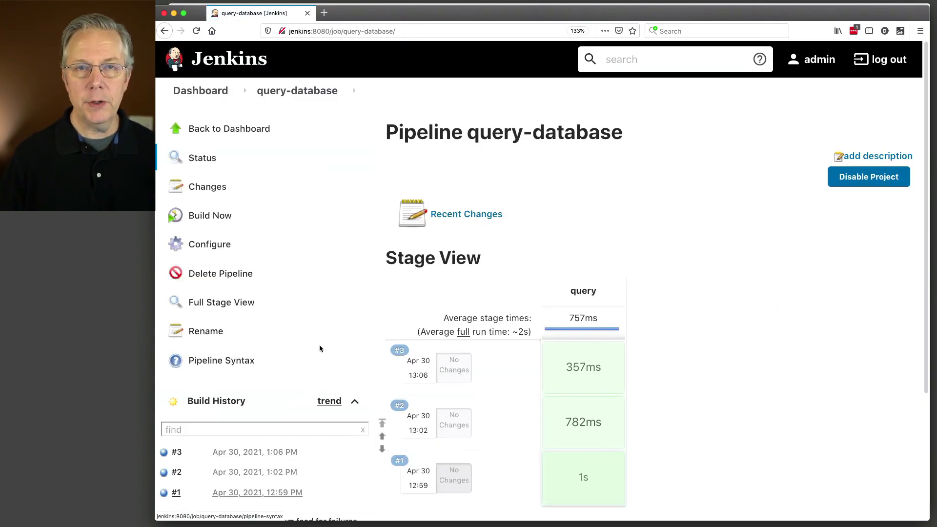
left_click(210, 216)
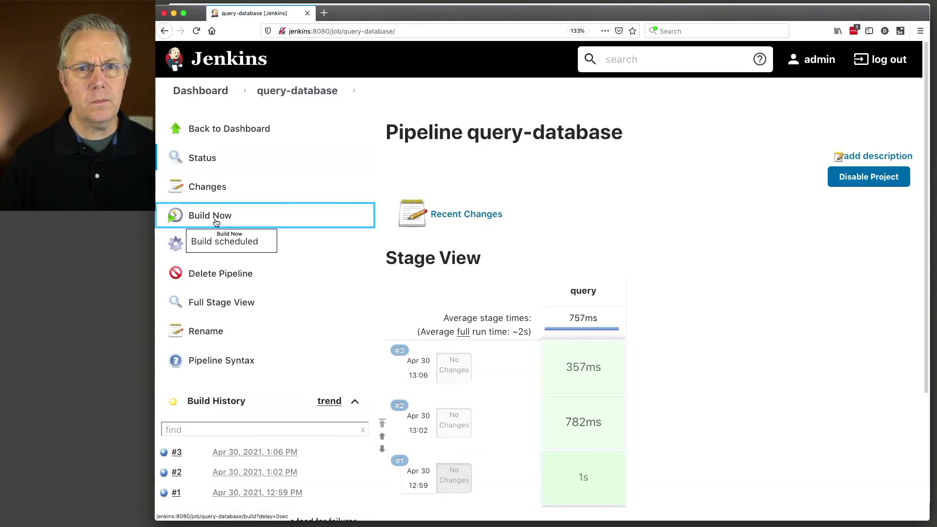
left_click(210, 215)
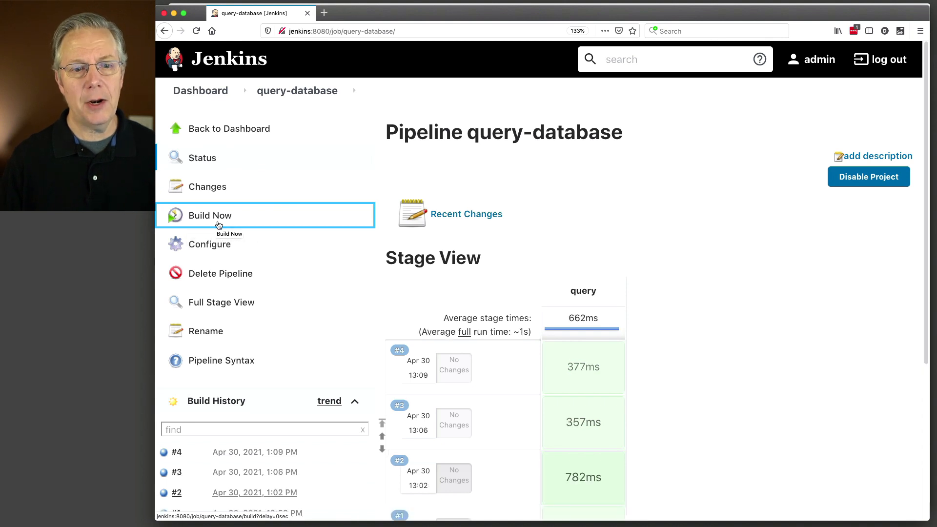
left_click(210, 215)
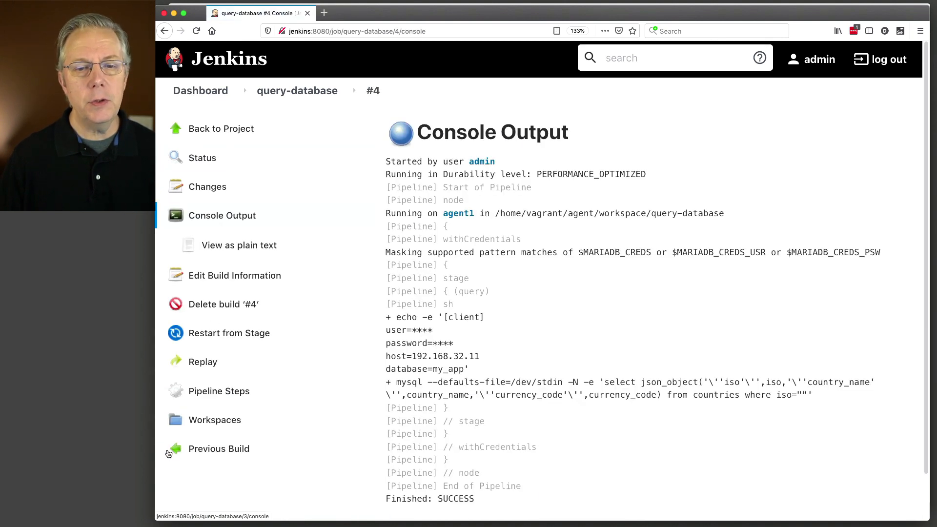
mouse_move(526, 390)
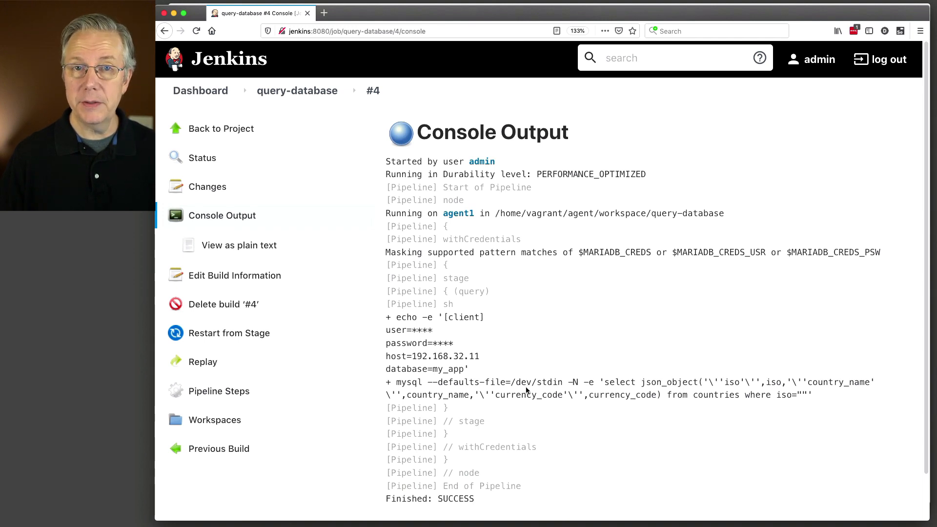
mouse_move(524, 388)
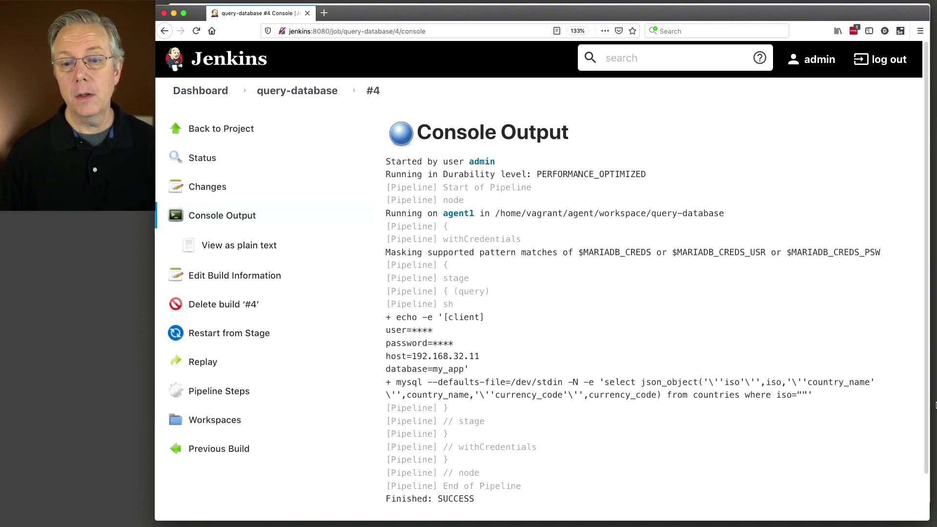
mouse_move(809, 428)
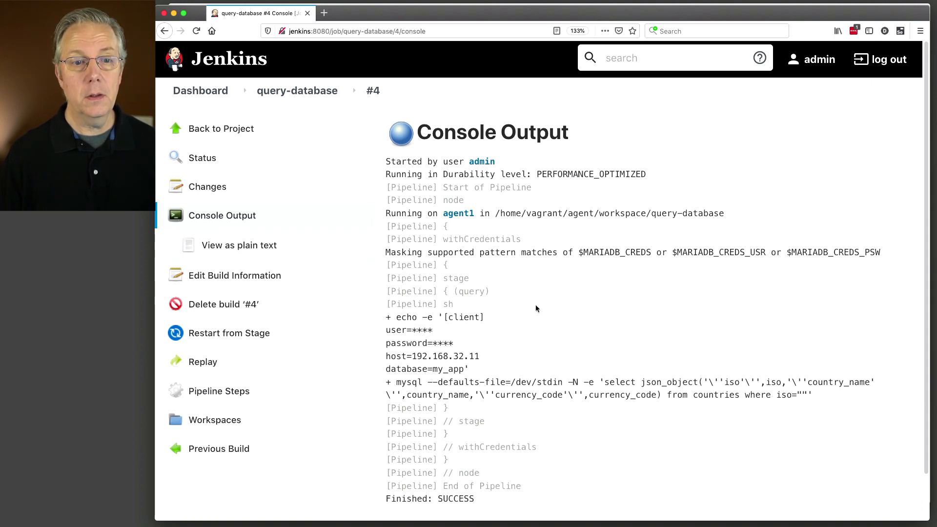
- Build query-database with ISO_CODE US and view build #5's United States JSON record
left_click(297, 90)
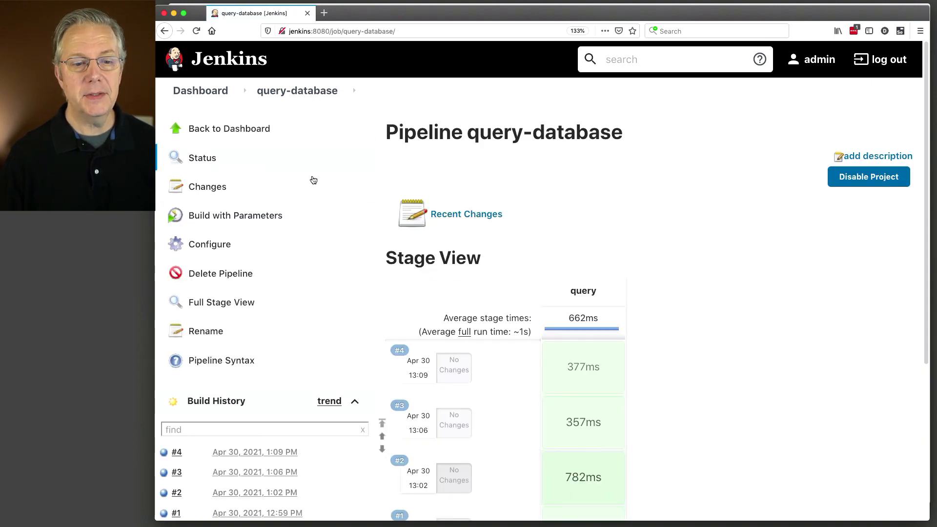
mouse_move(234, 215)
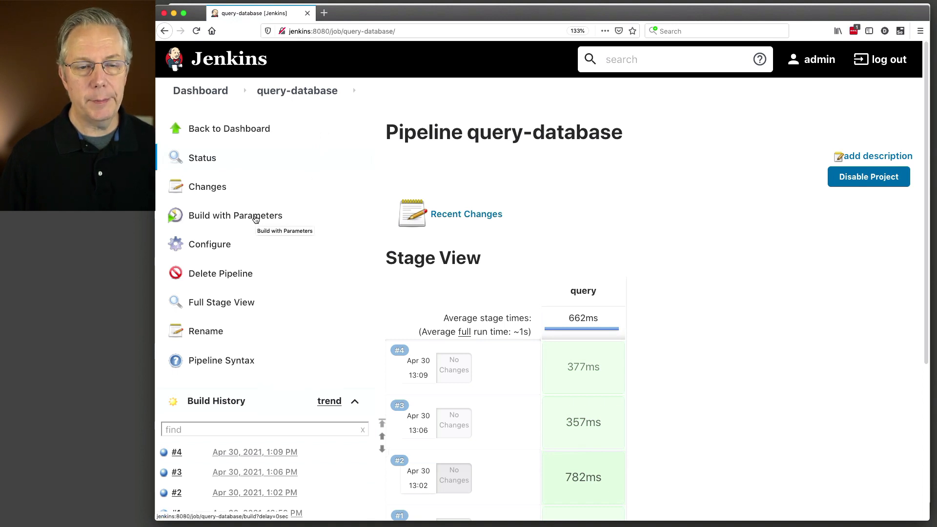
left_click(235, 215)
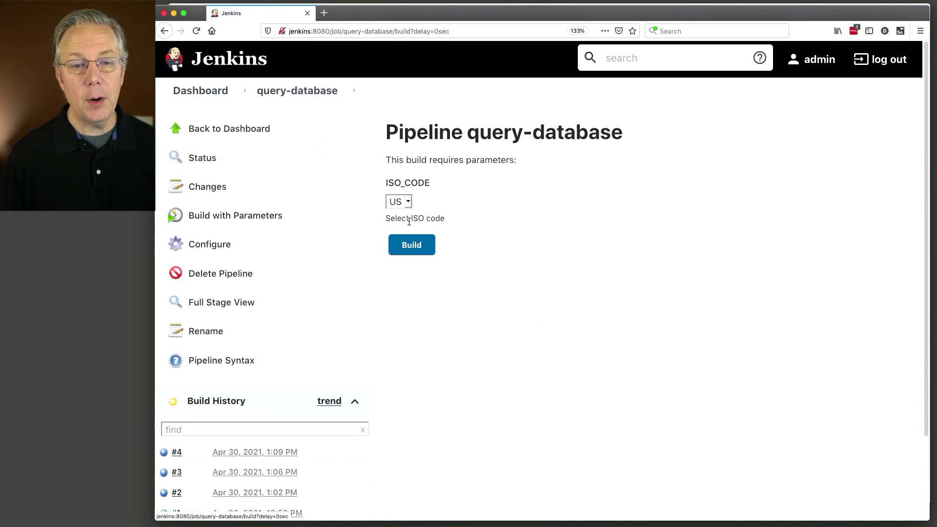
left_click(399, 202)
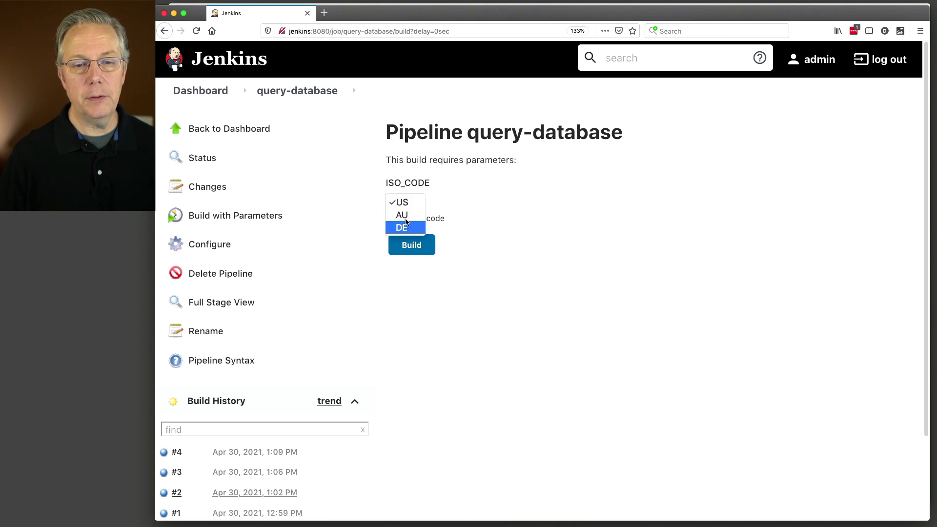
left_click(399, 201)
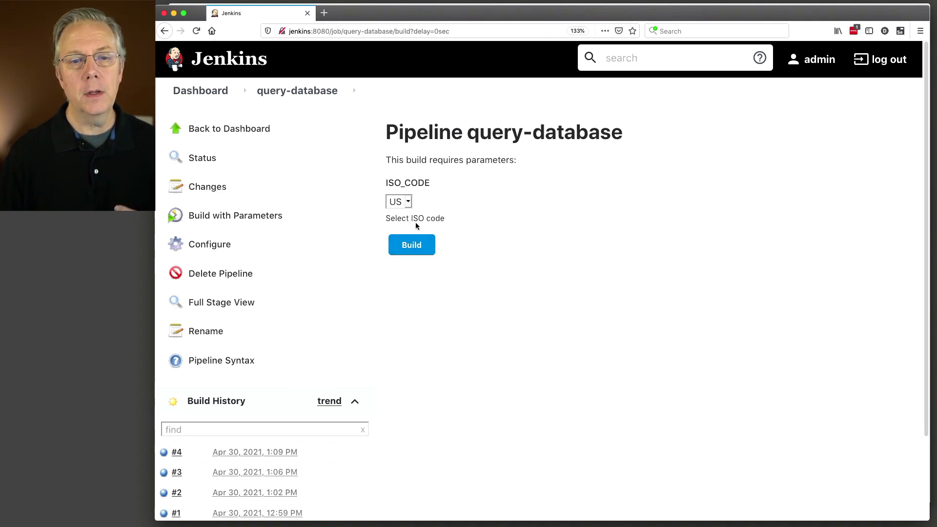
left_click(411, 245)
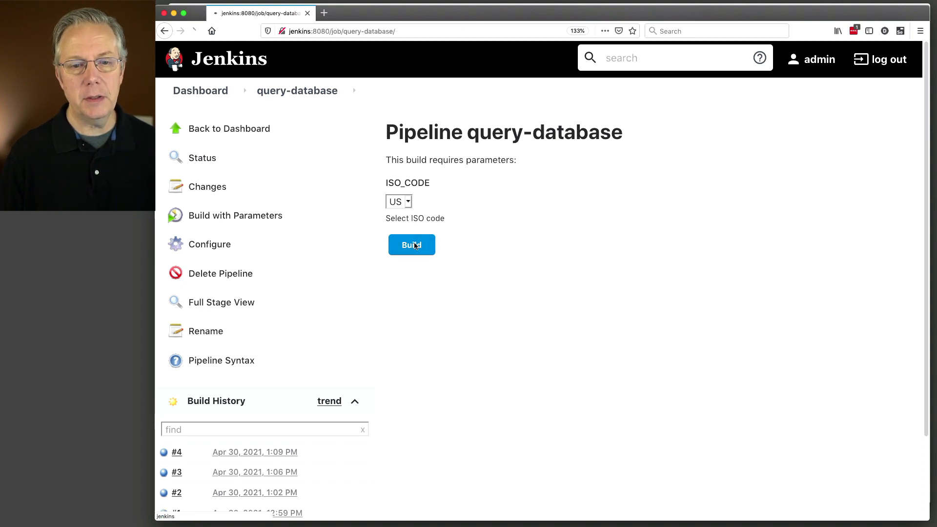
left_click(411, 245)
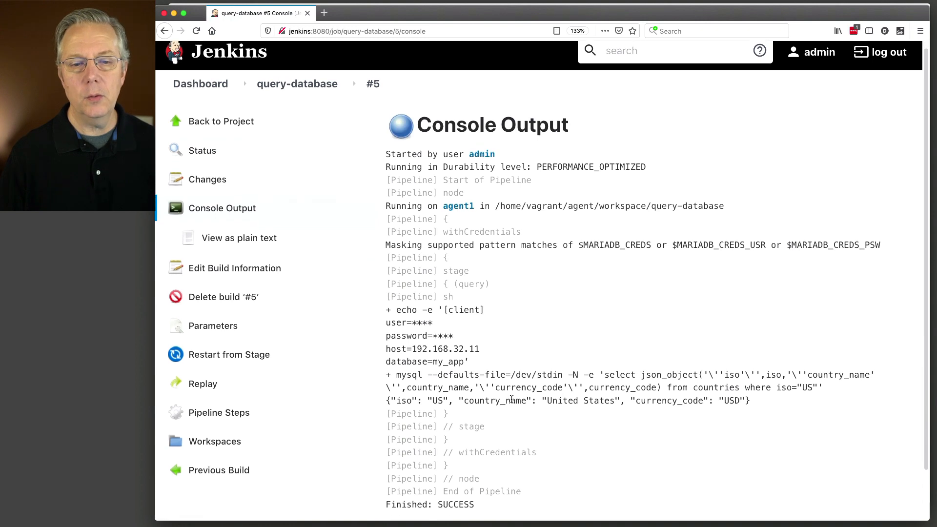
scroll("down", 3)
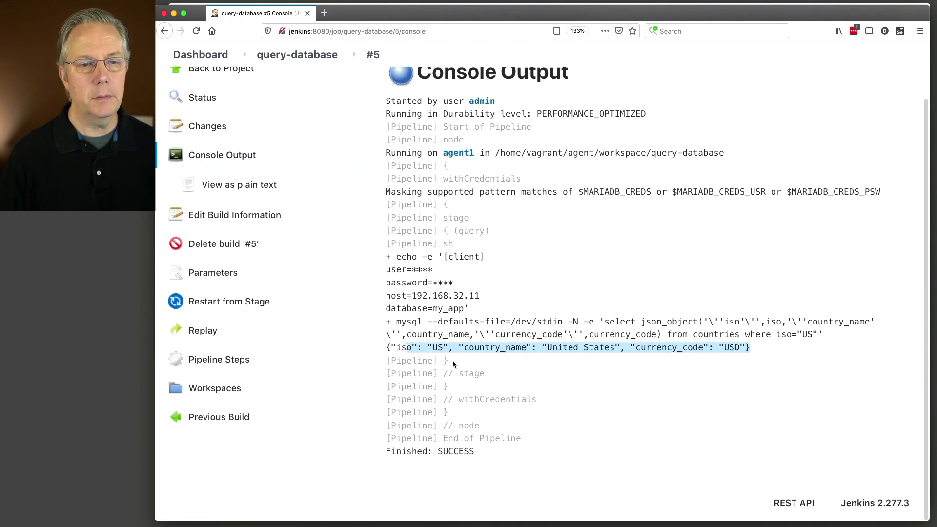
- Build with ISO_CODE DE and view build #6's Germany EUR record in the console
left_click(297, 54)
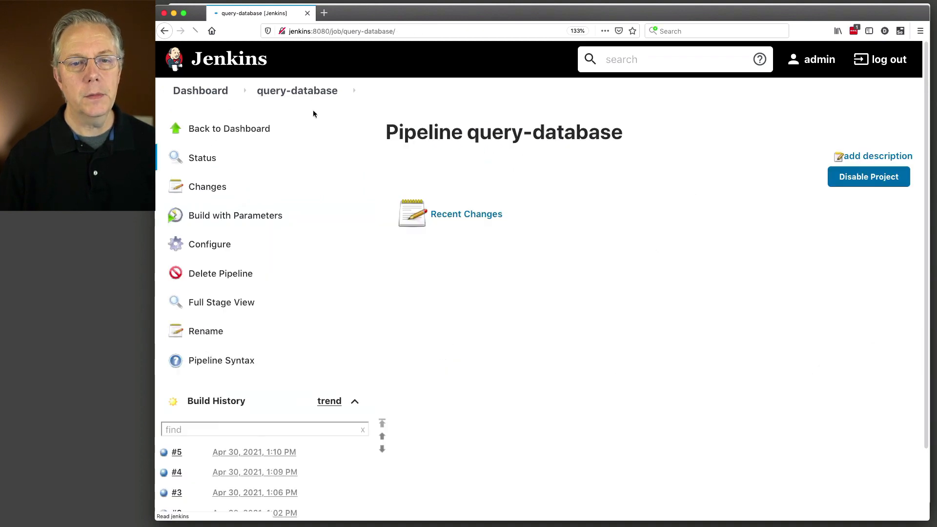
left_click(234, 215)
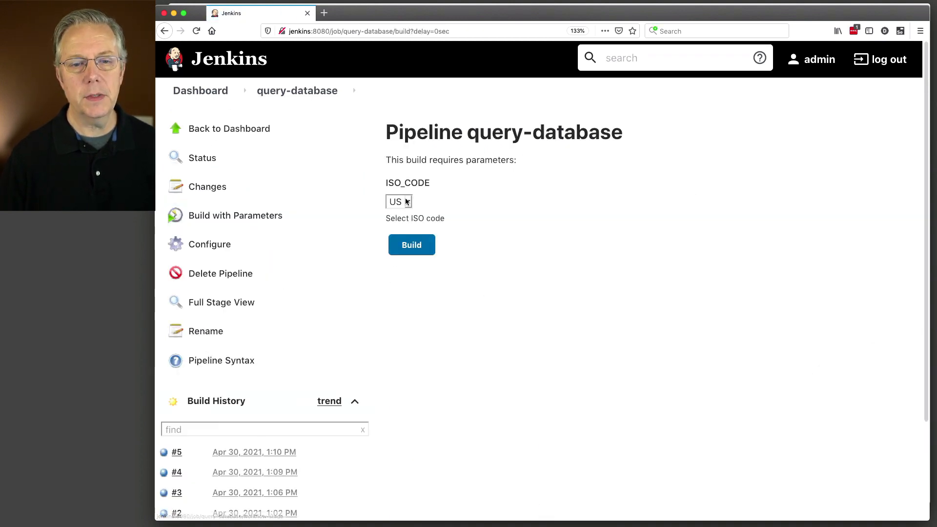
left_click(398, 202)
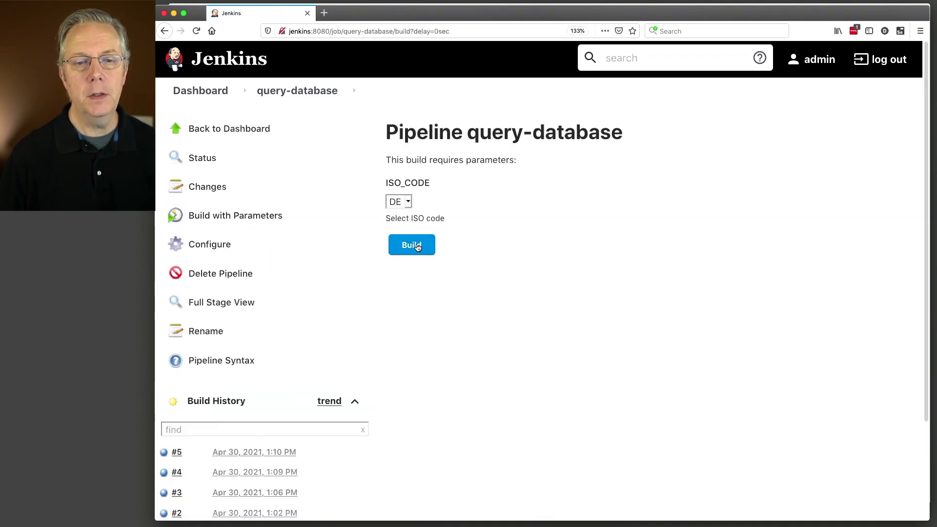
left_click(410, 244)
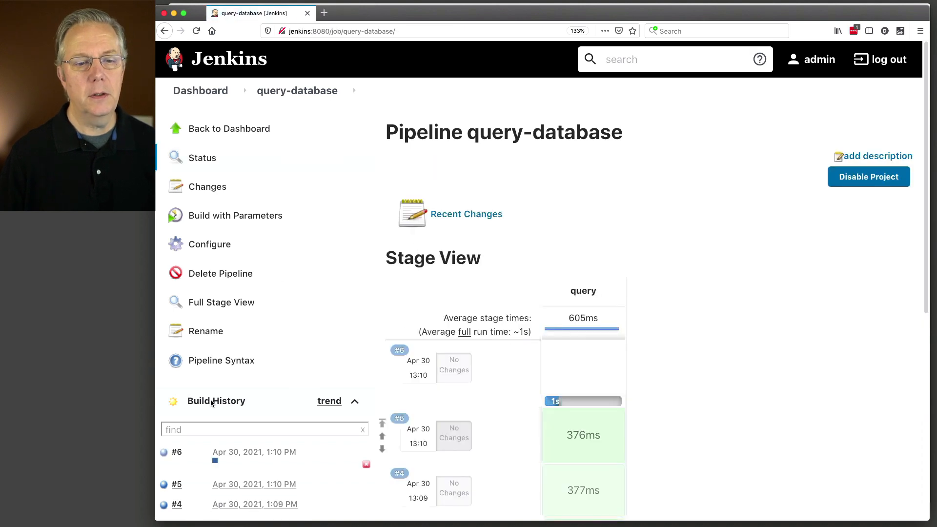
left_click(176, 452)
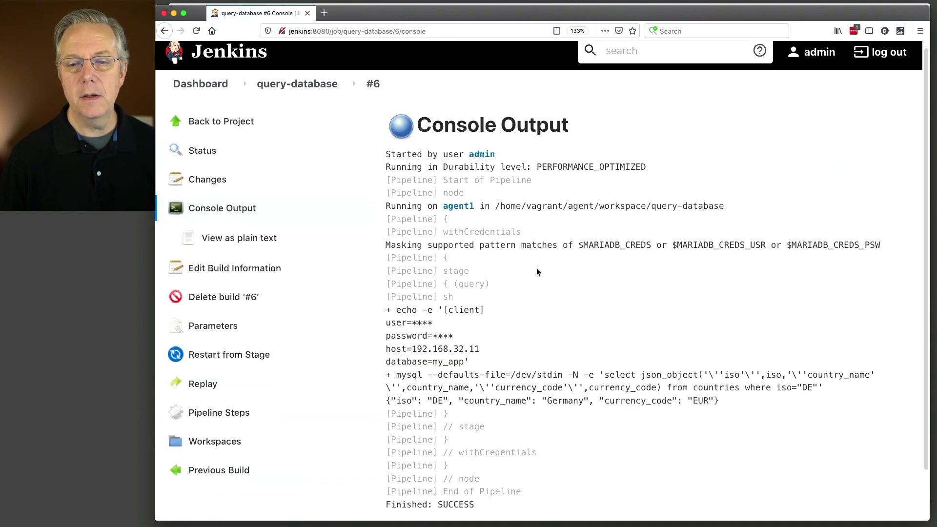
scroll("down", 3)
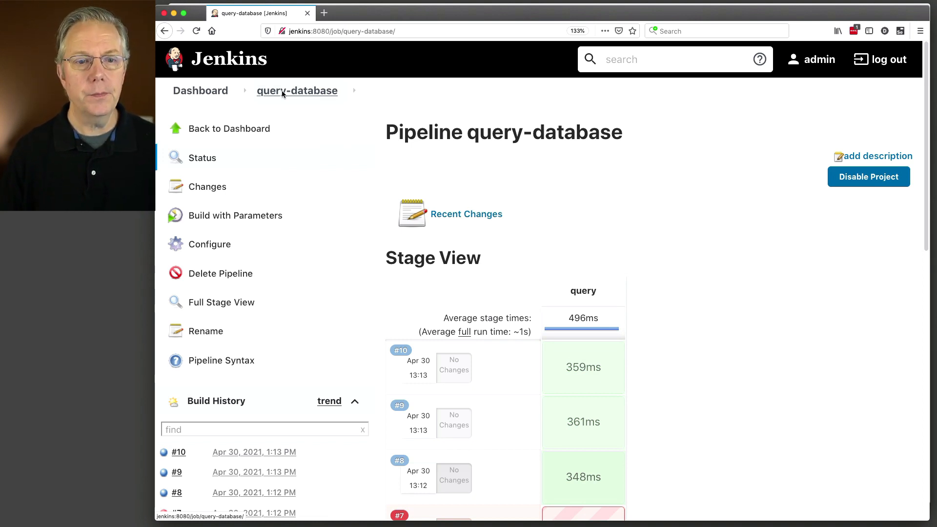
- Make line 13 query on $ISO_CODE and append | jq -r ".country_name"
left_click(210, 244)
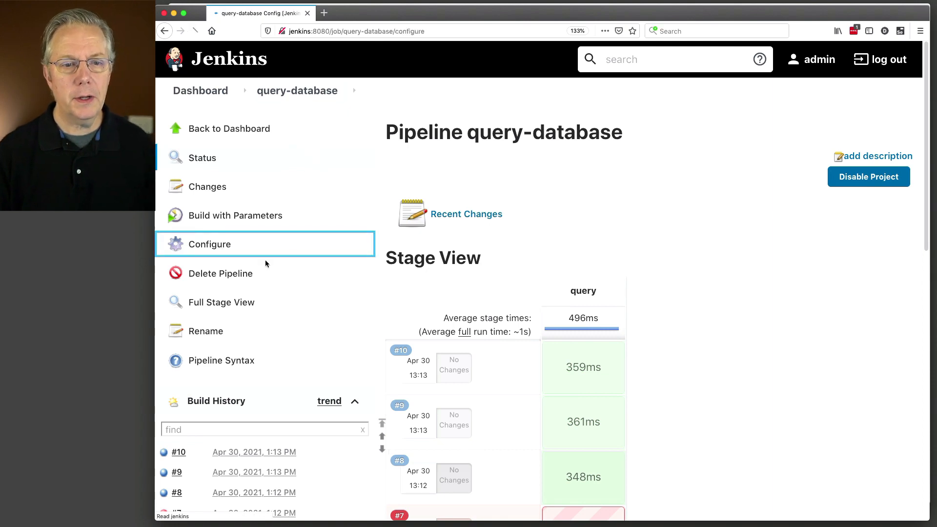
left_click(210, 244)
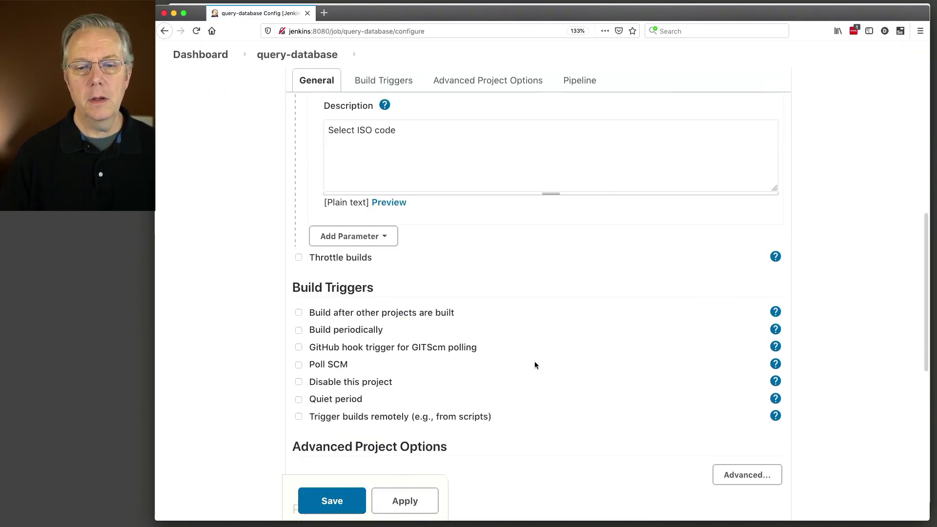
left_click(578, 80)
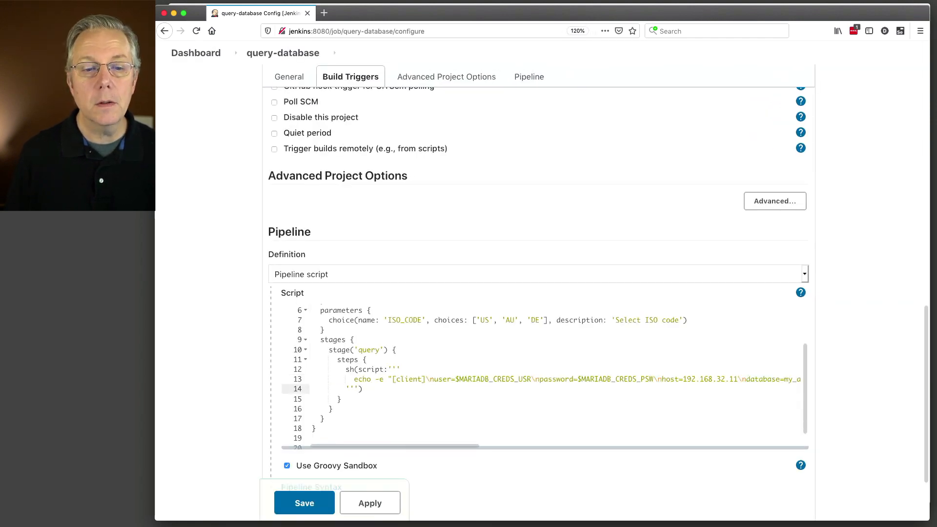
scroll("right", 3)
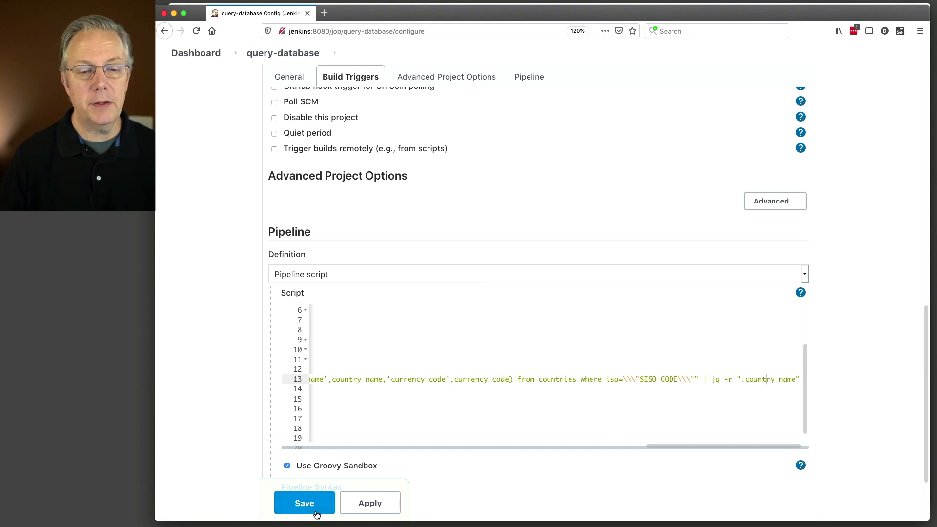
- Save the jq change, build with ISO_CODE AU, and confirm build #11 prints 'Australia'
left_click(304, 502)
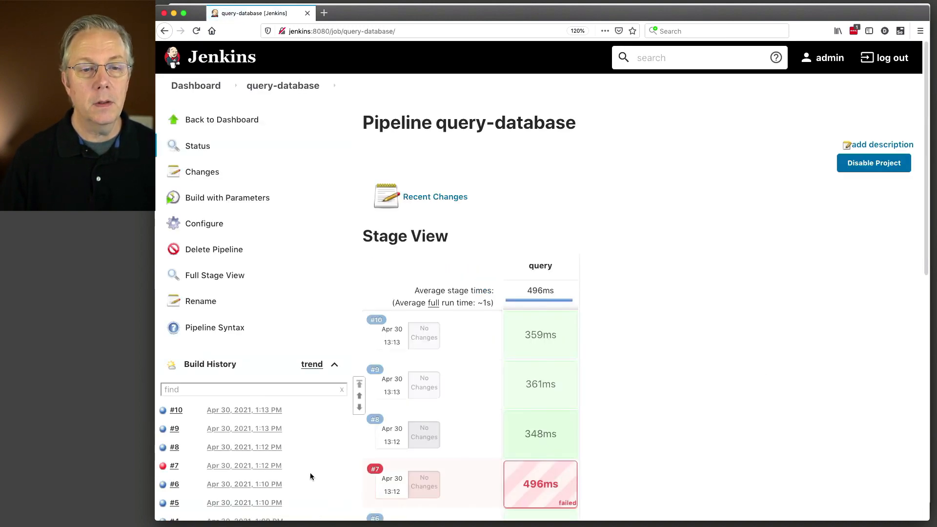
left_click(227, 197)
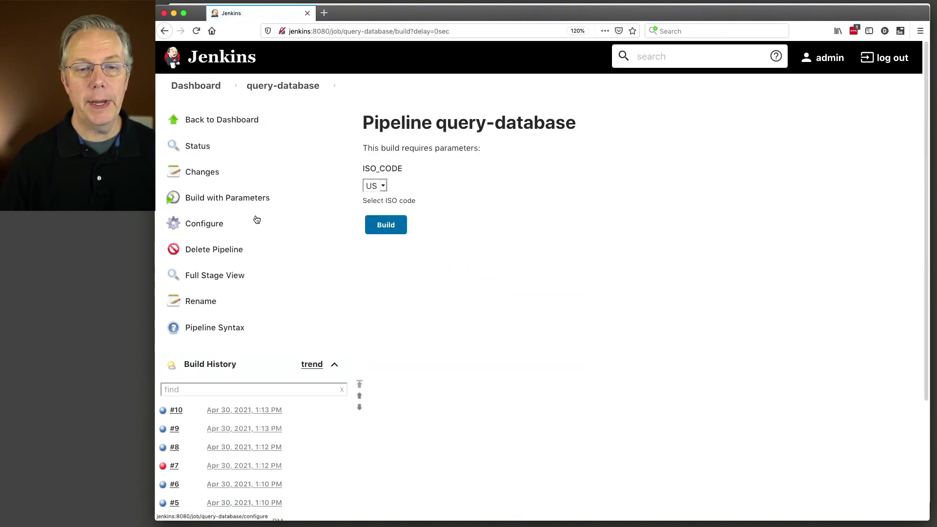
left_click(374, 185)
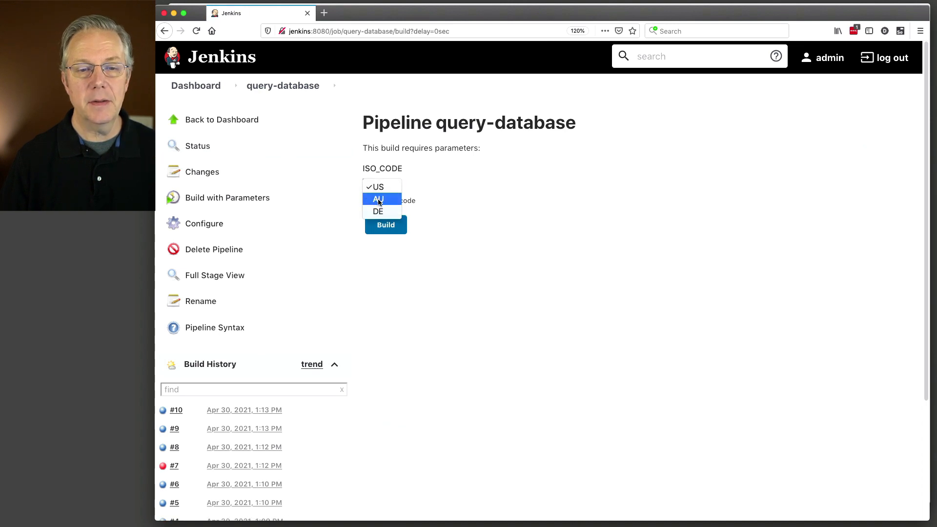
left_click(378, 199)
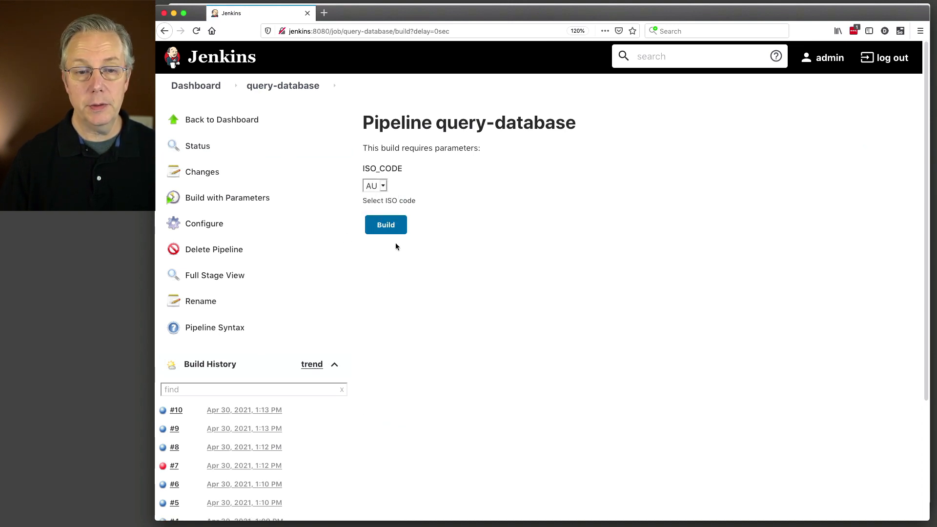
left_click(385, 224)
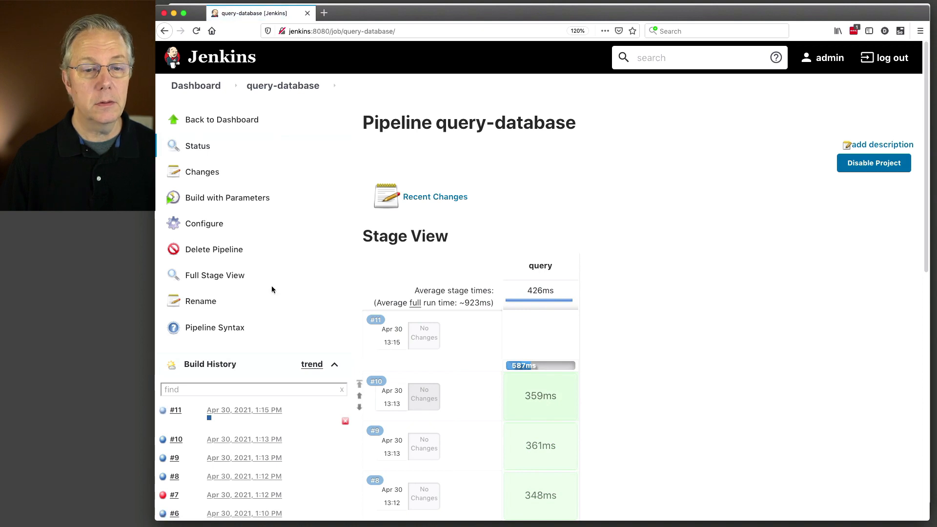
left_click(175, 409)
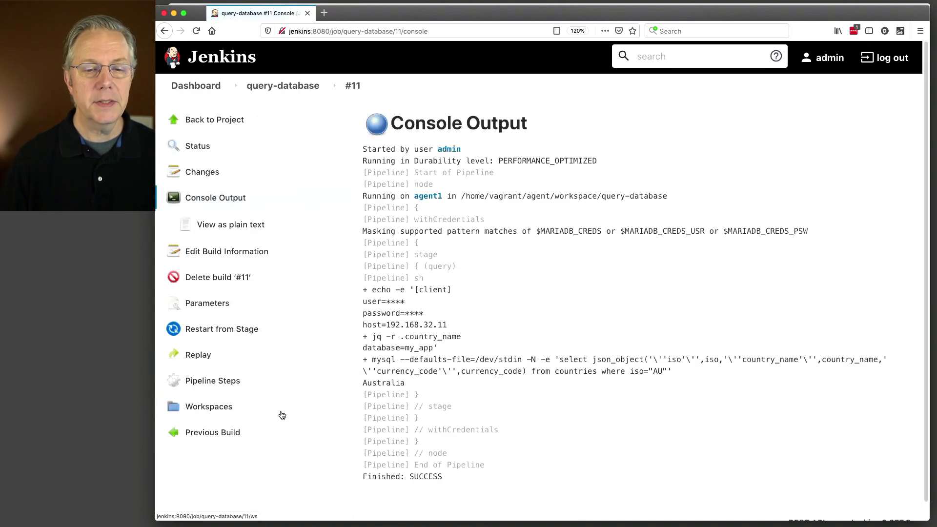
scroll("down", 3)
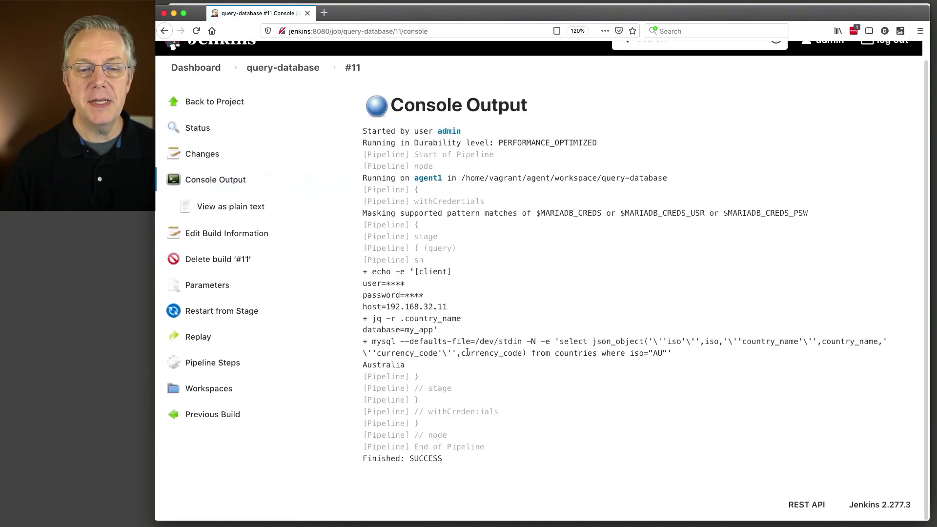